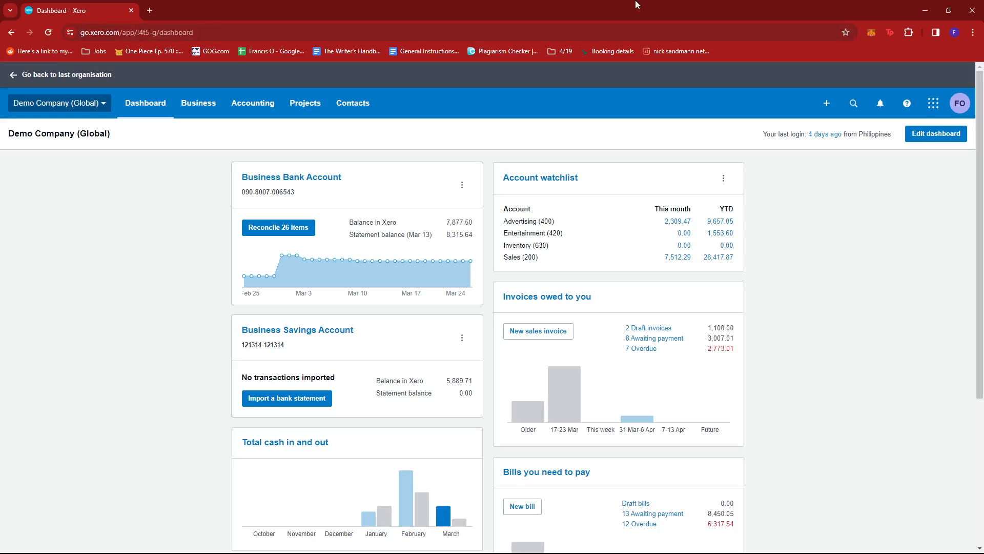
mouse_move(278, 228)
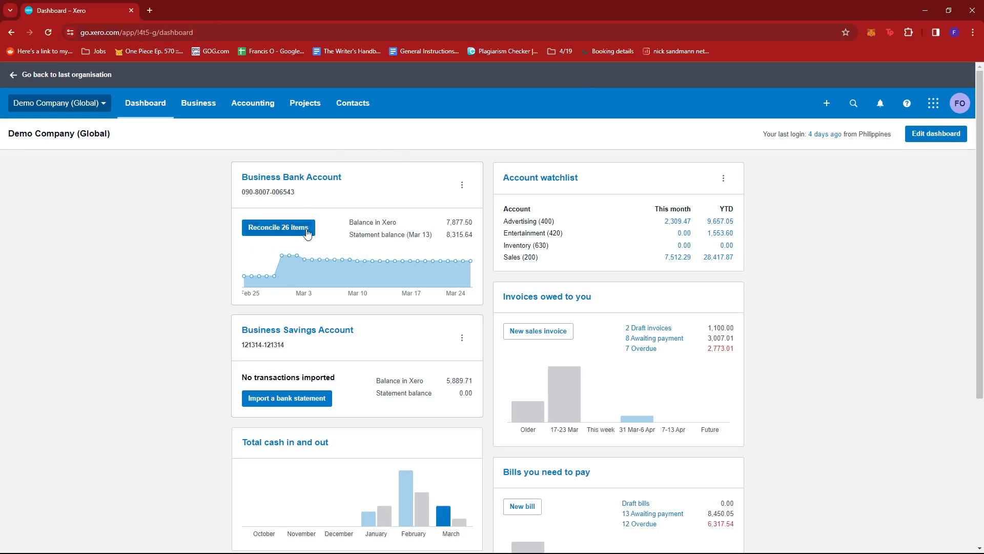
Go to the Reports home page via Accounting, listing favourite and all reports
scroll(down, 3)
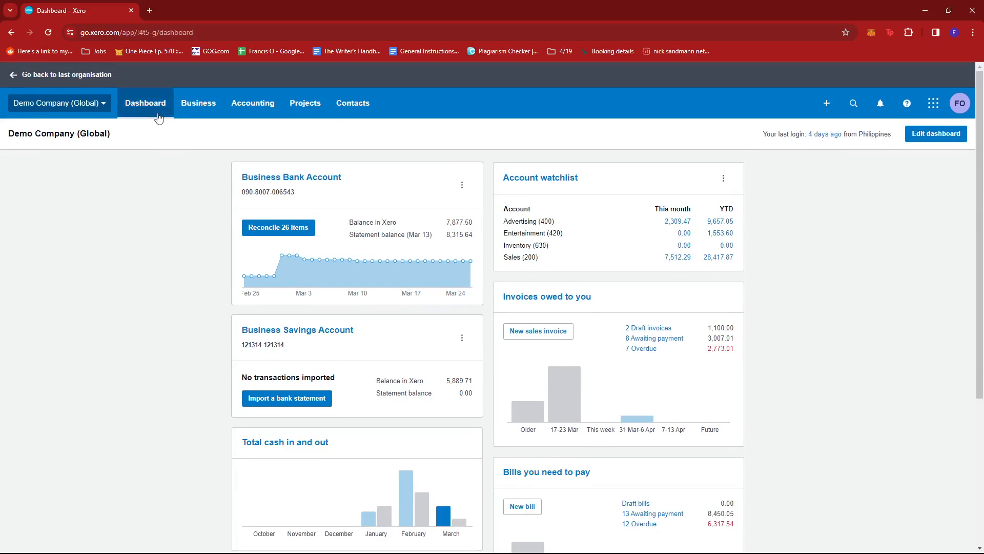
mouse_move(252, 102)
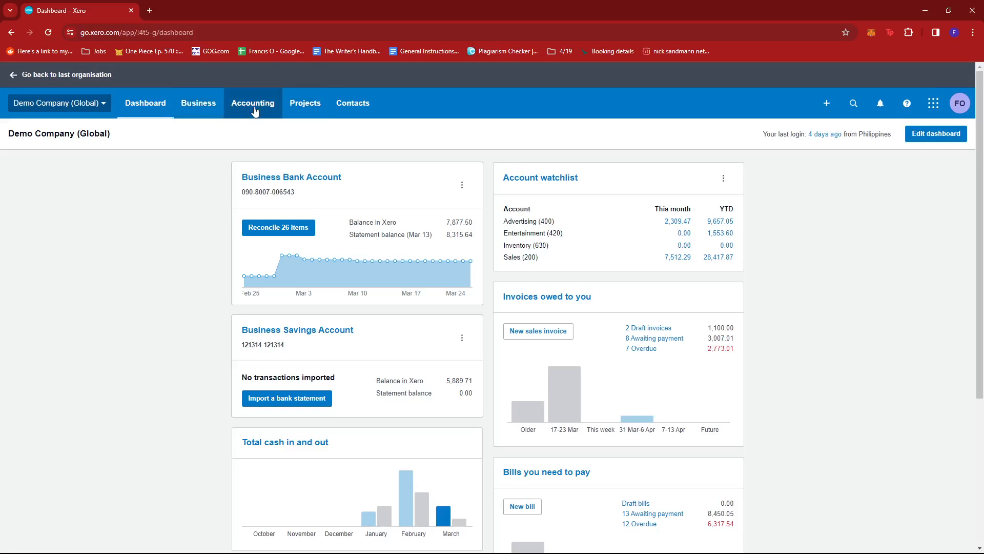
click(253, 103)
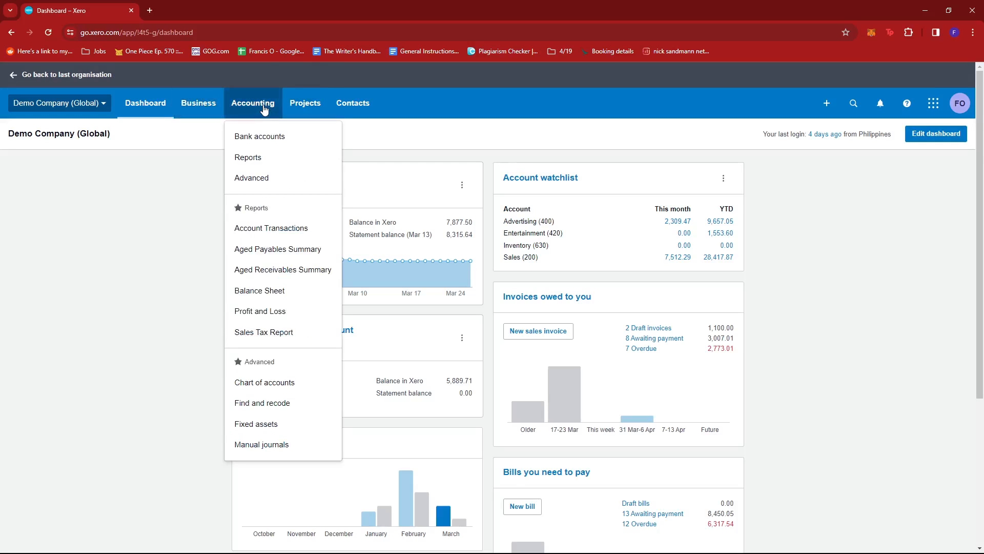
mouse_move(249, 157)
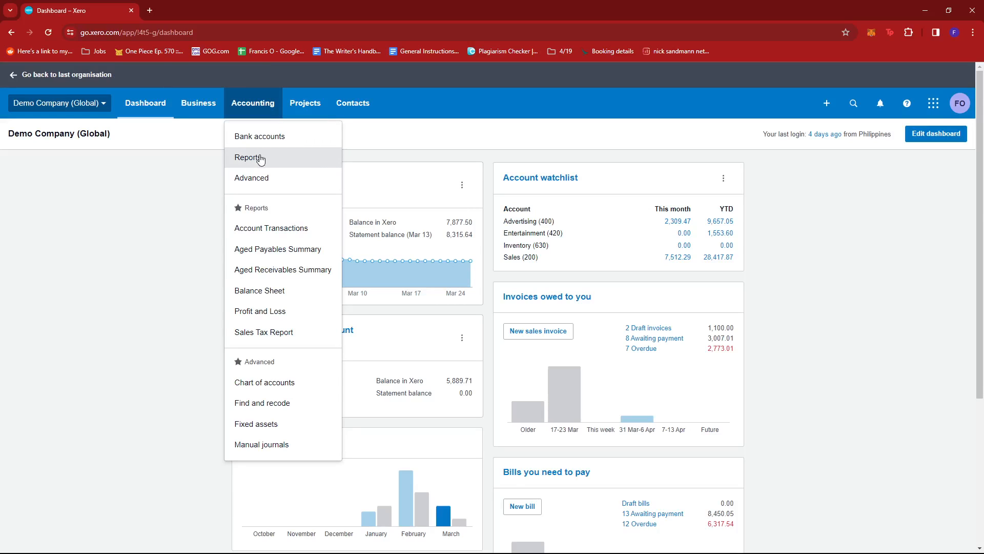
click(248, 158)
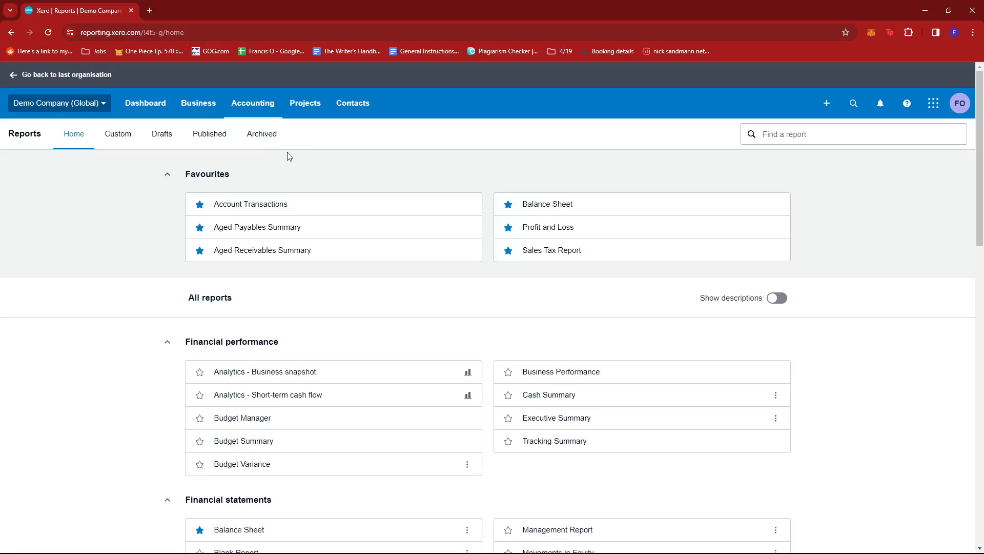
mouse_move(398, 326)
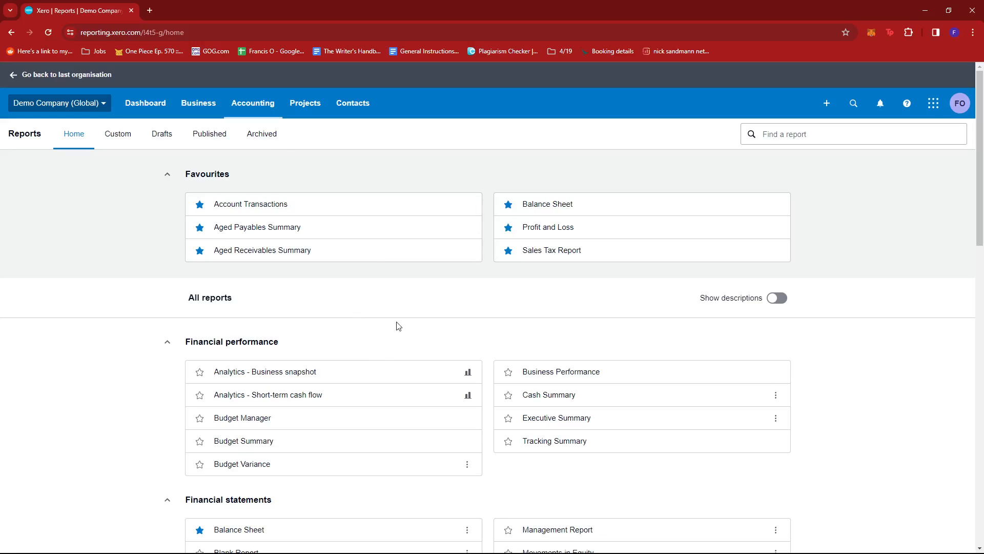
mouse_move(455, 295)
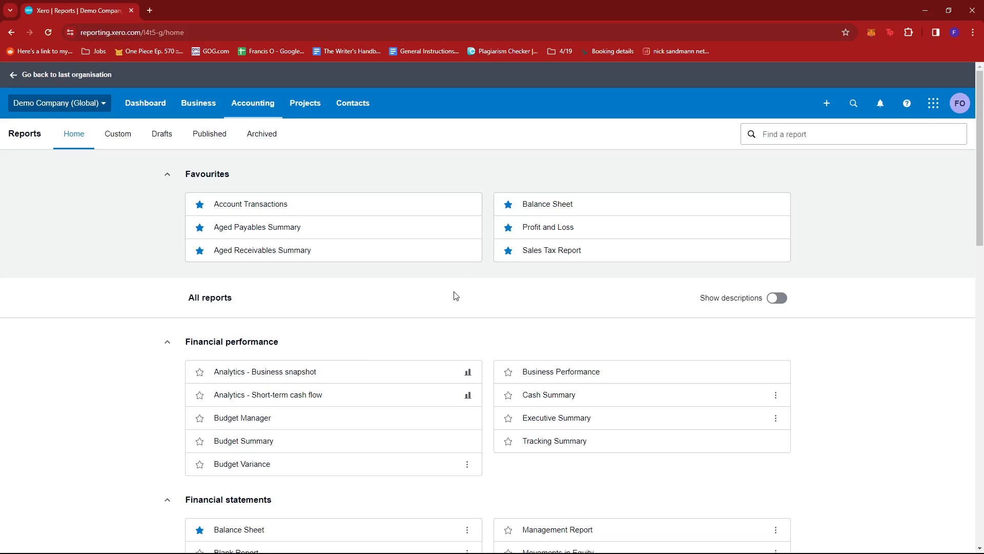
mouse_move(449, 303)
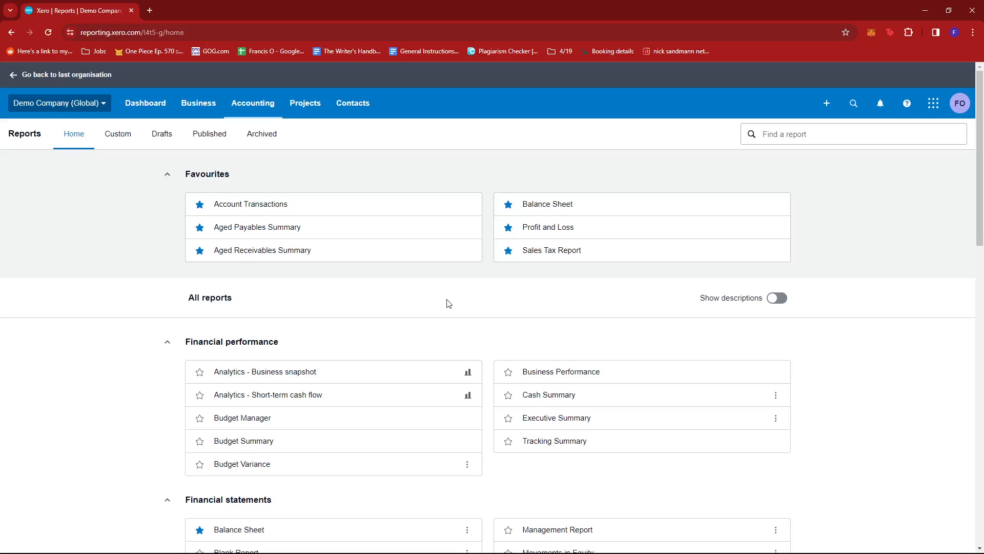
mouse_move(464, 299)
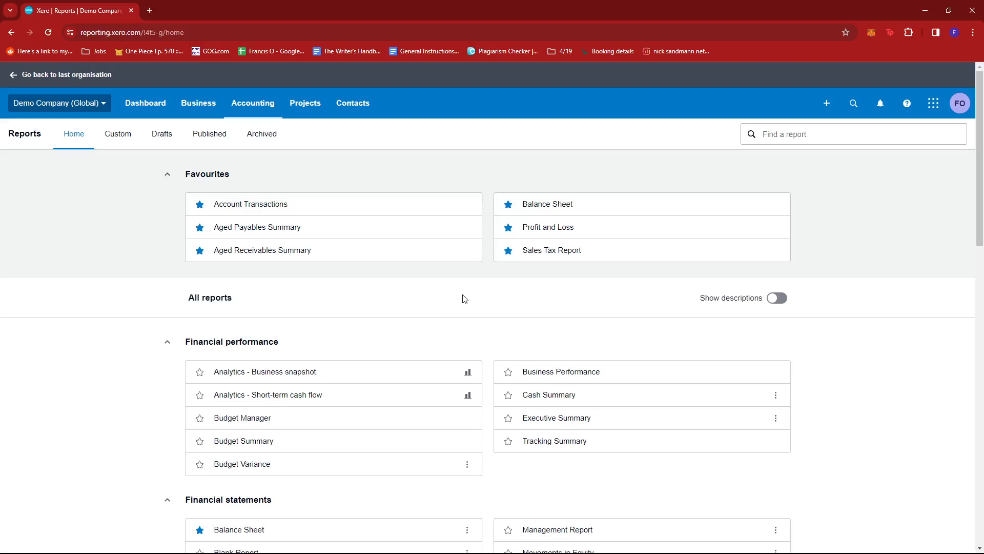
mouse_move(572, 203)
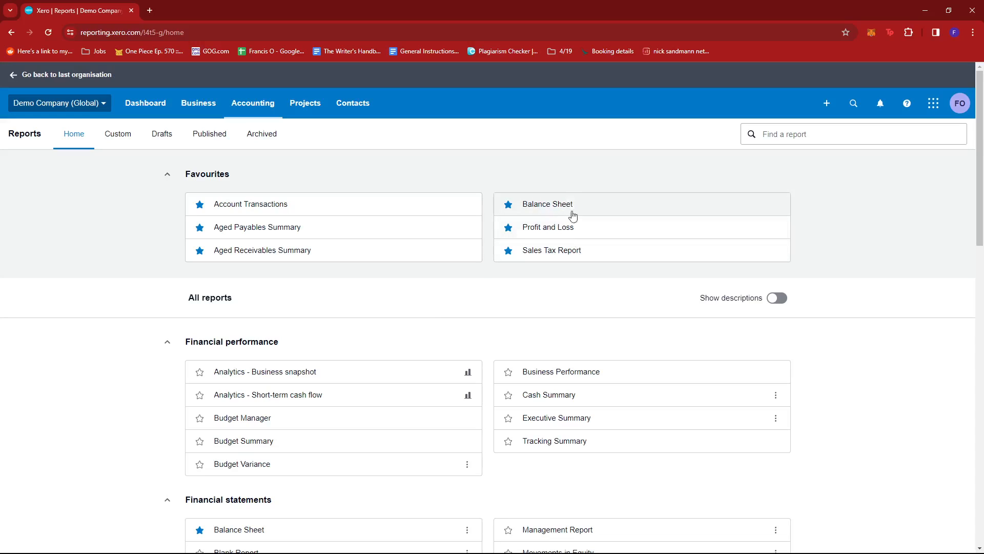
mouse_move(576, 216)
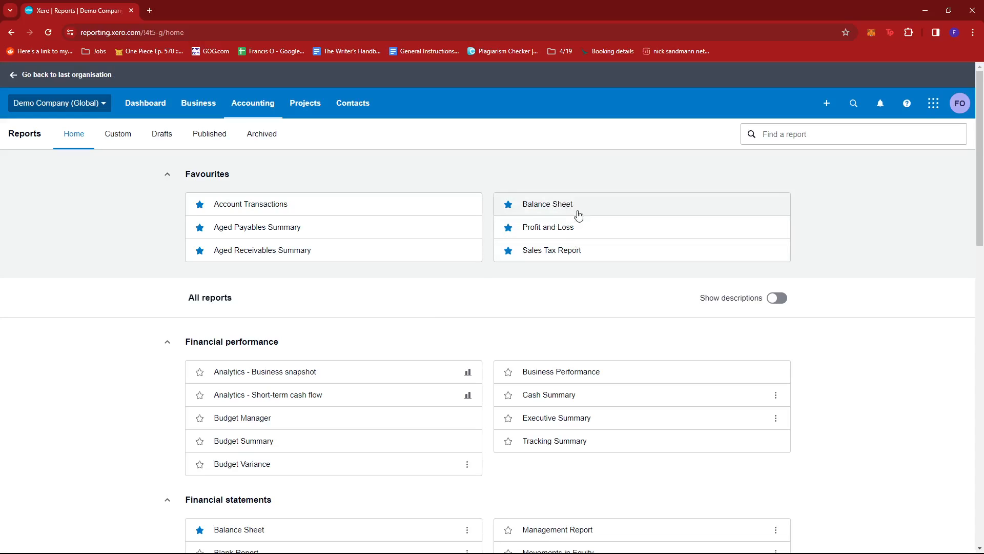
mouse_move(564, 211)
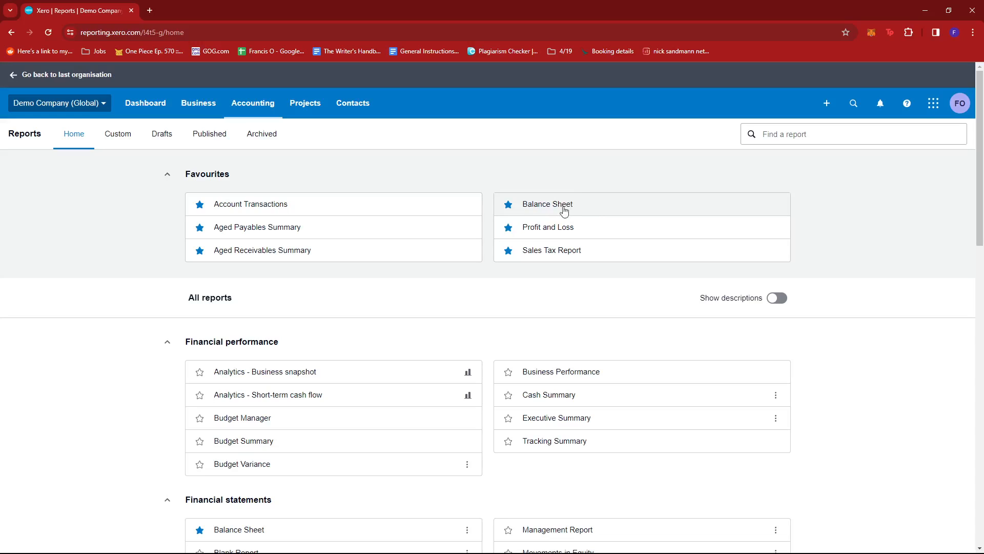
mouse_move(580, 208)
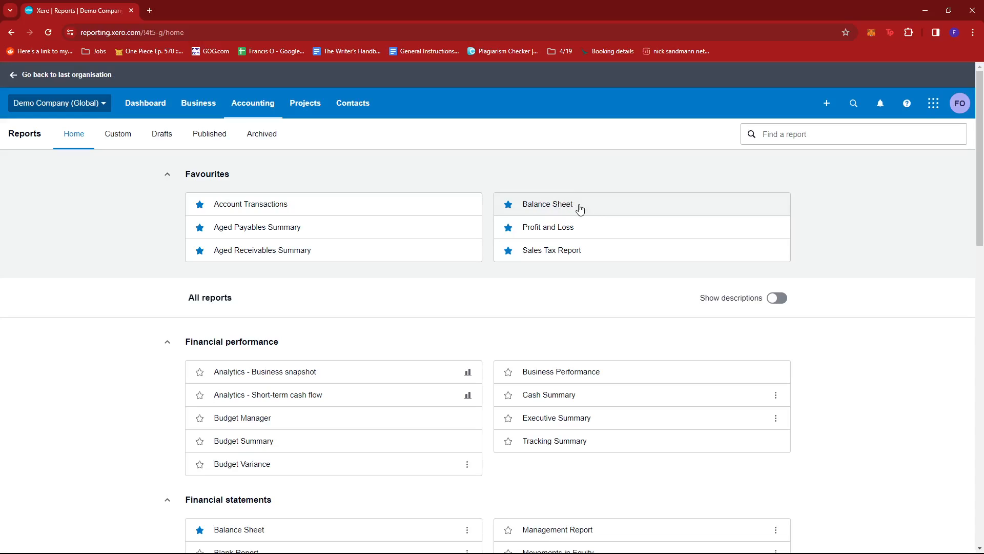
Open the Balance Sheet for Demo Company as at 31 December 2023 and start editing its layout
click(546, 203)
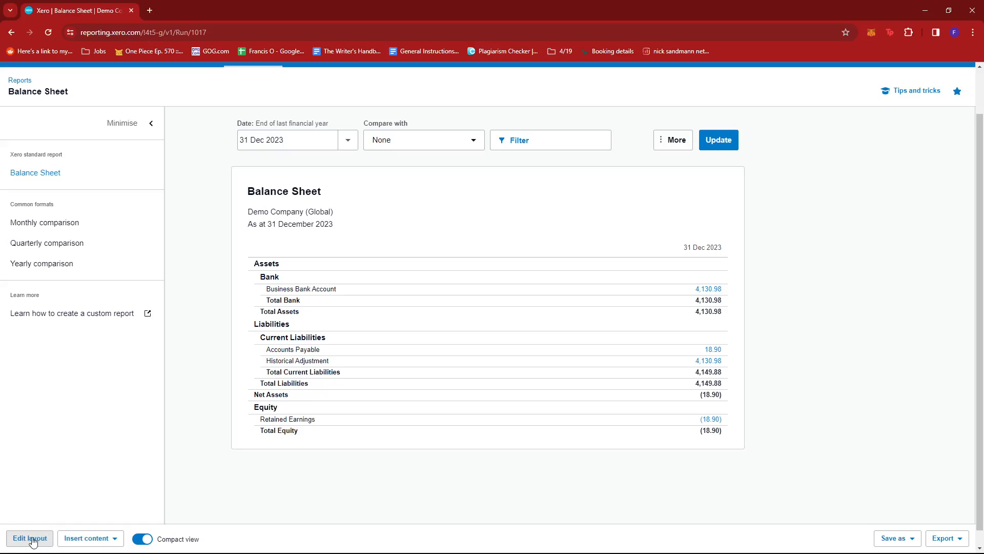
click(29, 538)
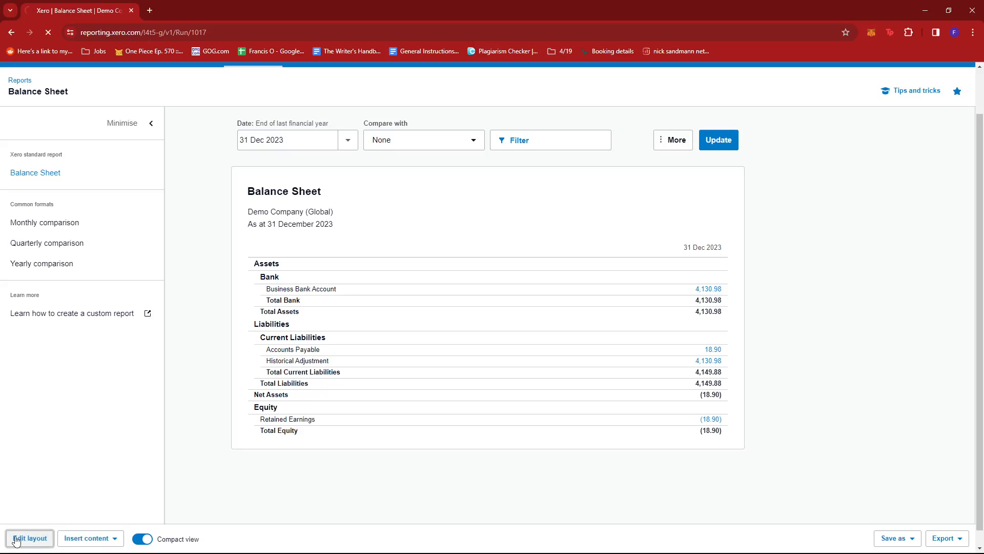
Enter the layout editor and bring up the Assets group's heading and balance settings
click(29, 538)
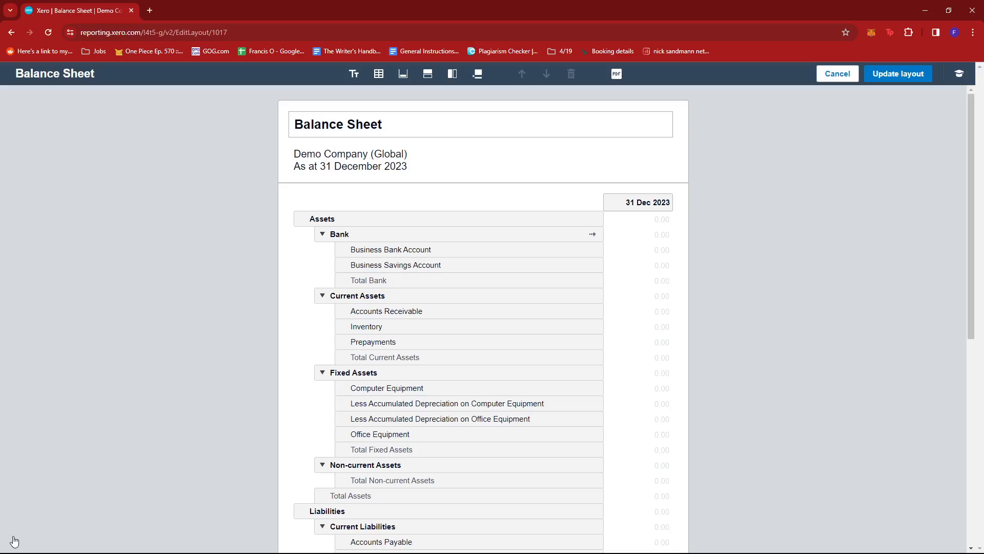
scroll(down, 3)
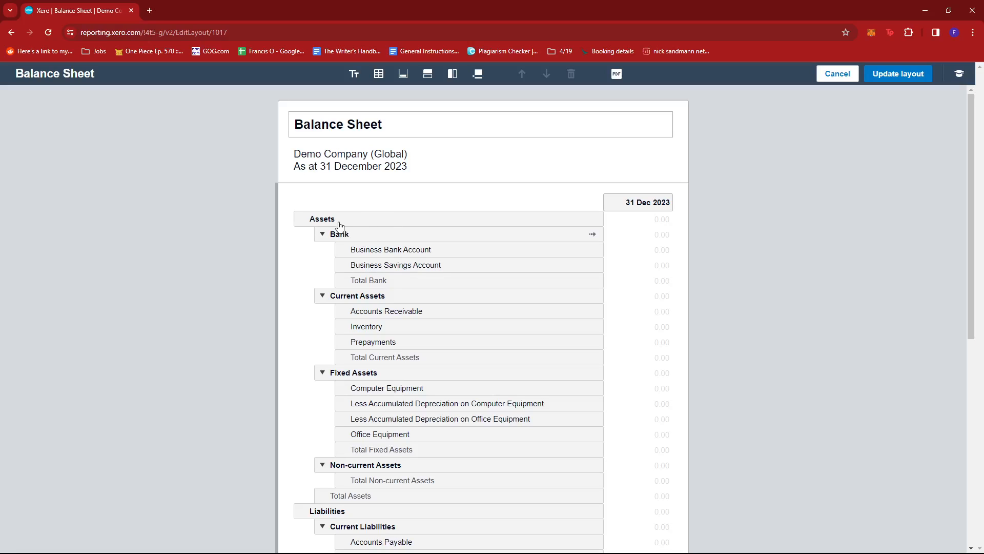
click(321, 219)
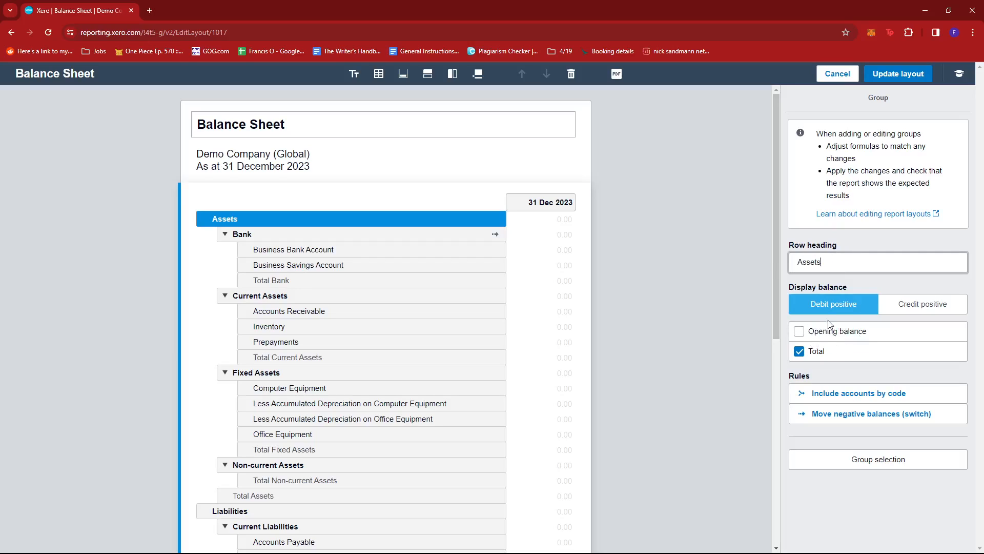
mouse_move(876, 321)
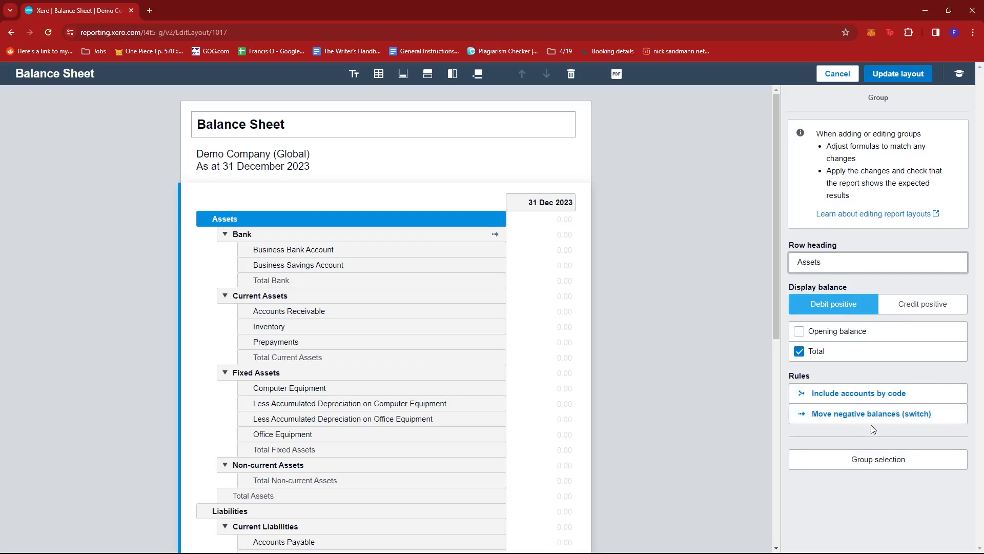
mouse_move(904, 228)
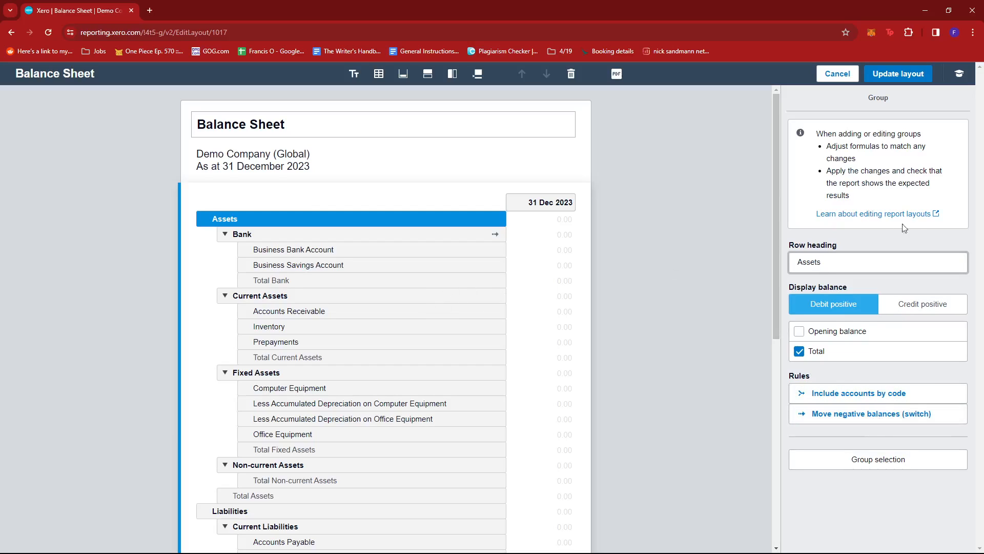
click(293, 249)
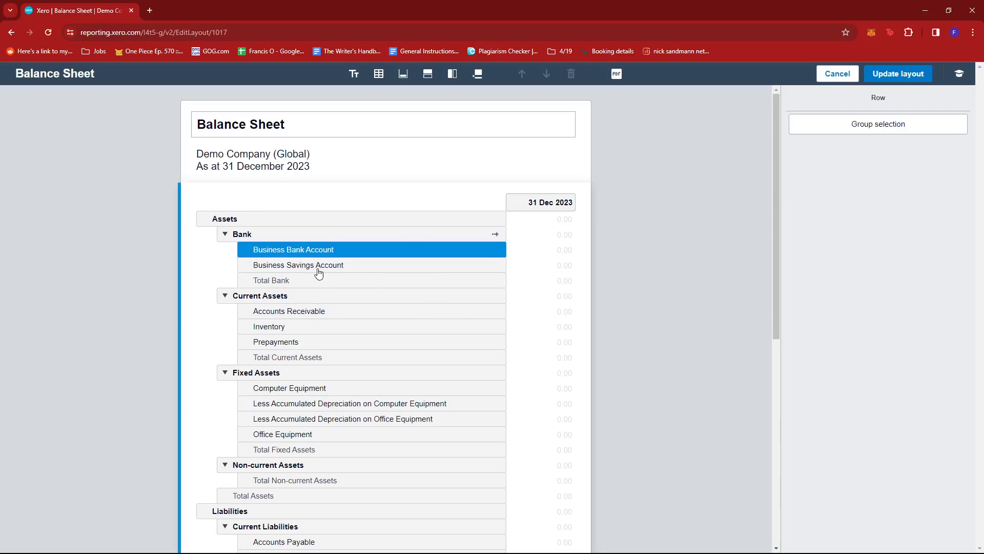
click(298, 264)
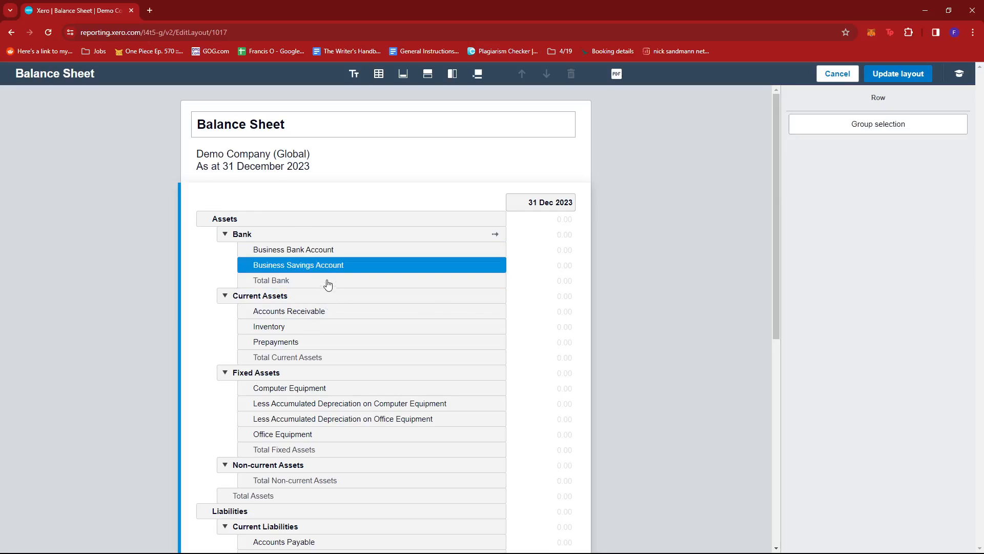
mouse_move(325, 268)
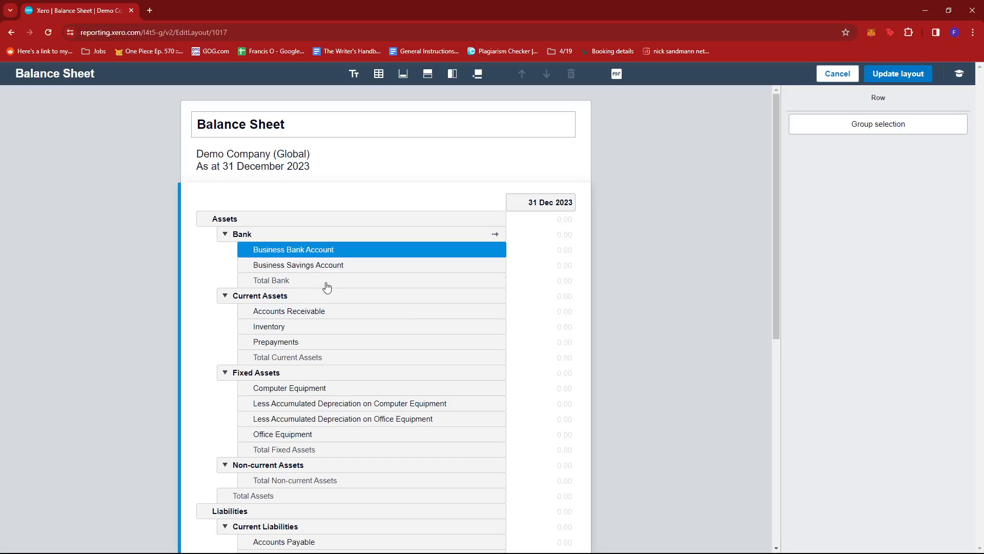
scroll(down, 3)
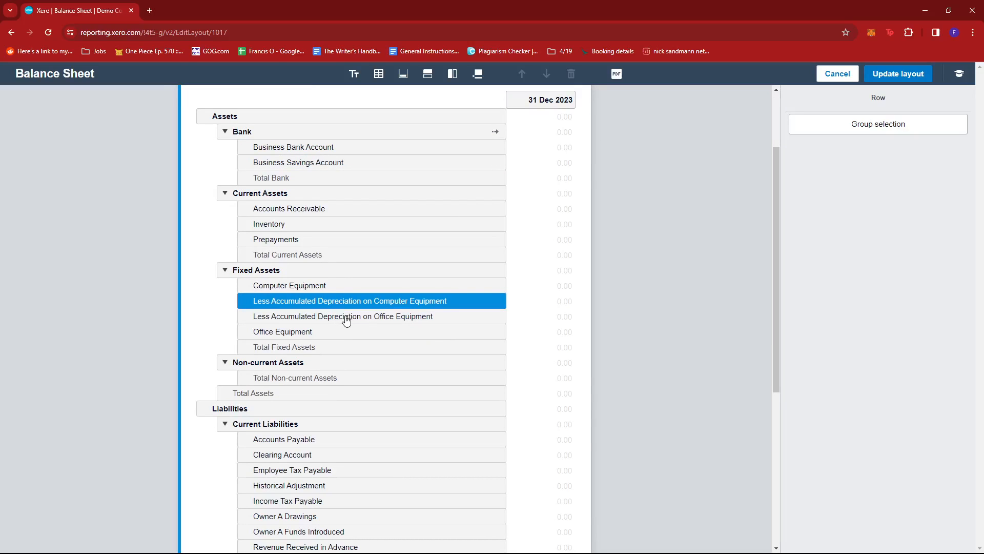
Select both accumulated depreciation rows through Office Equipment and group them into a new untitled group
click(282, 331)
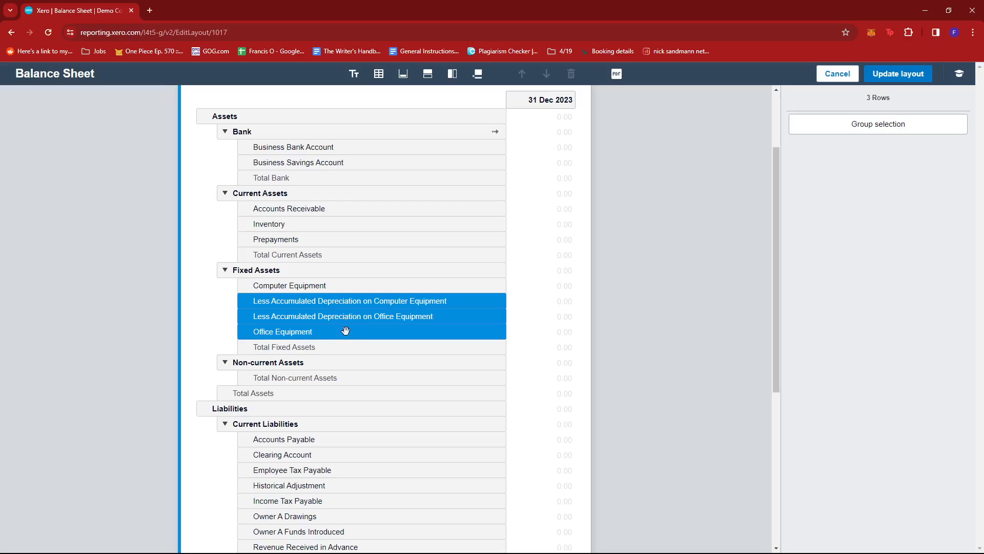
mouse_move(525, 297)
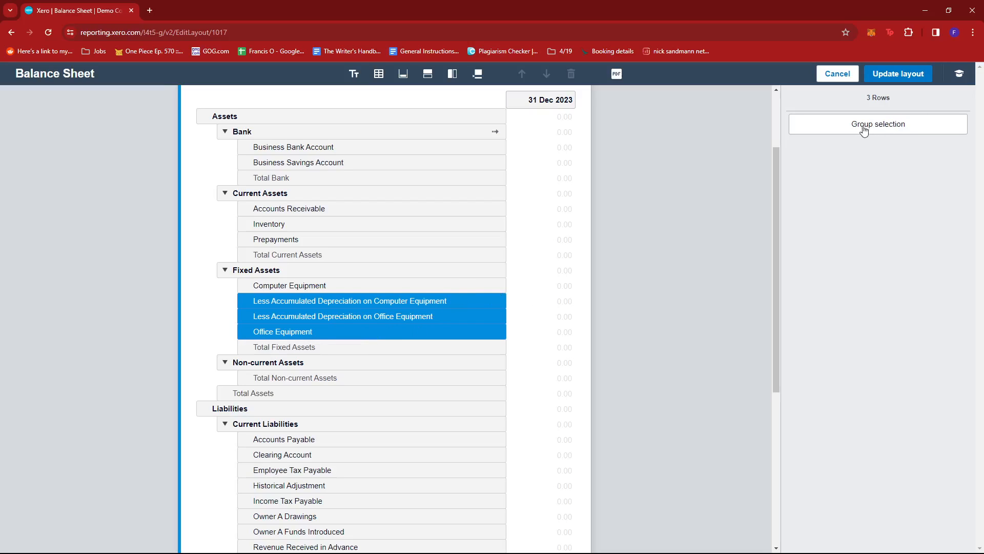
mouse_move(874, 132)
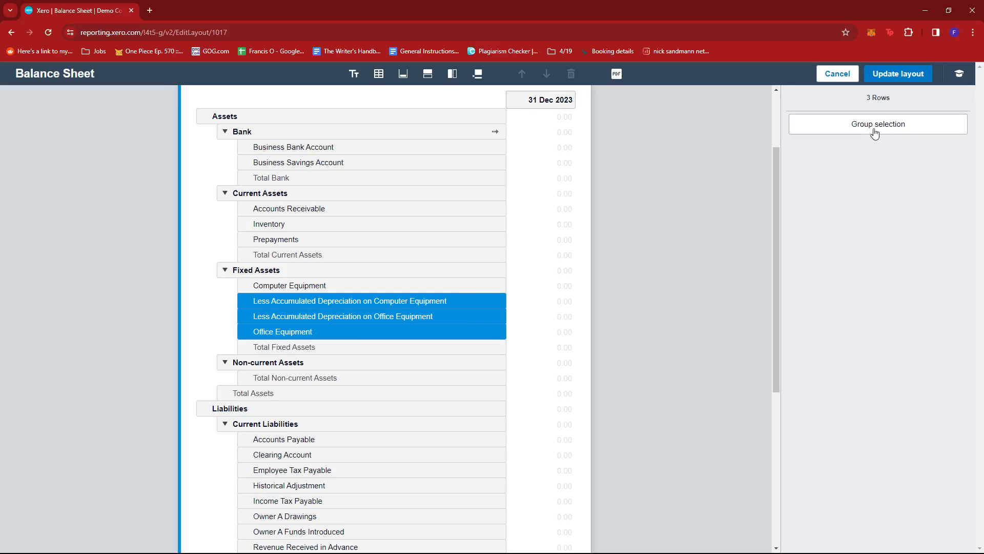
click(877, 124)
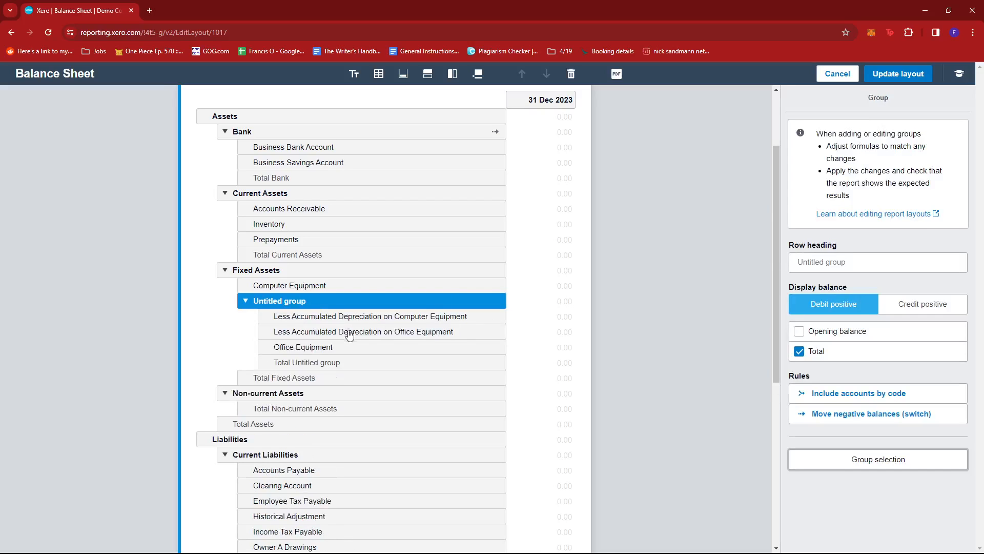
scroll(down, 3)
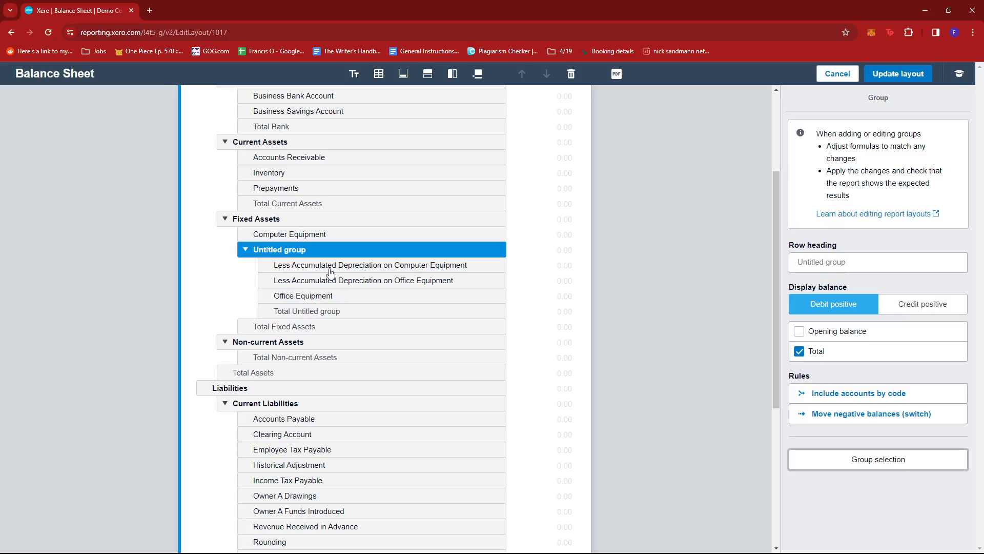
mouse_move(412, 270)
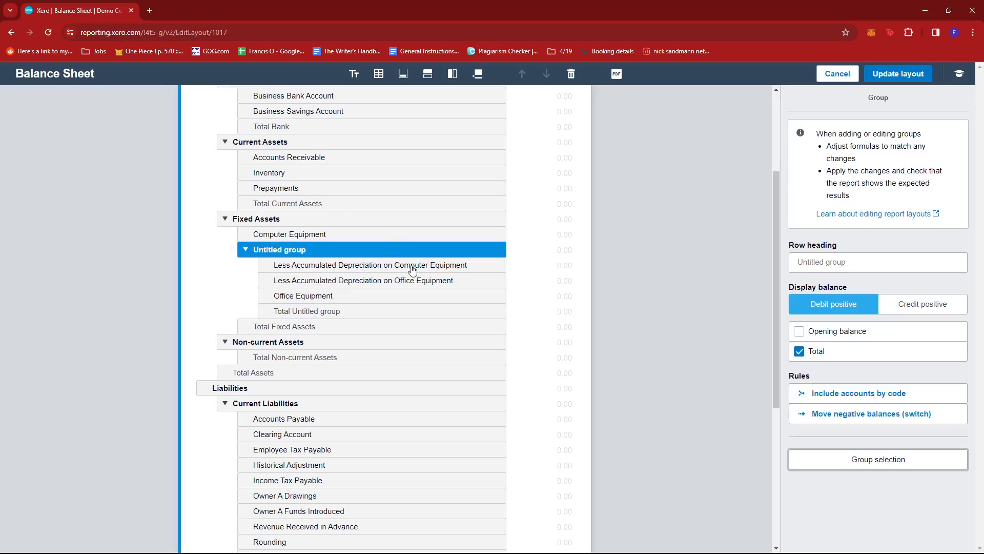
click(877, 261)
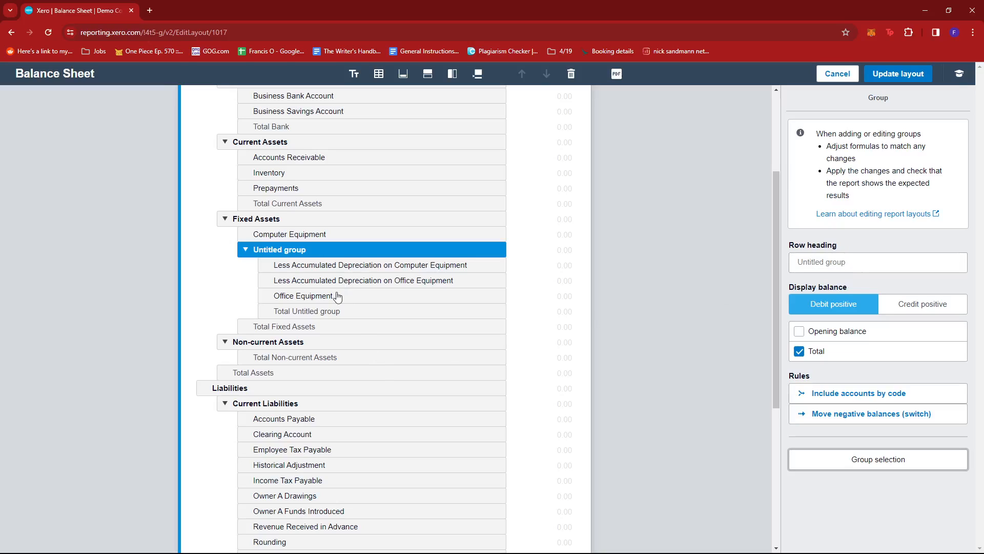
mouse_move(571, 74)
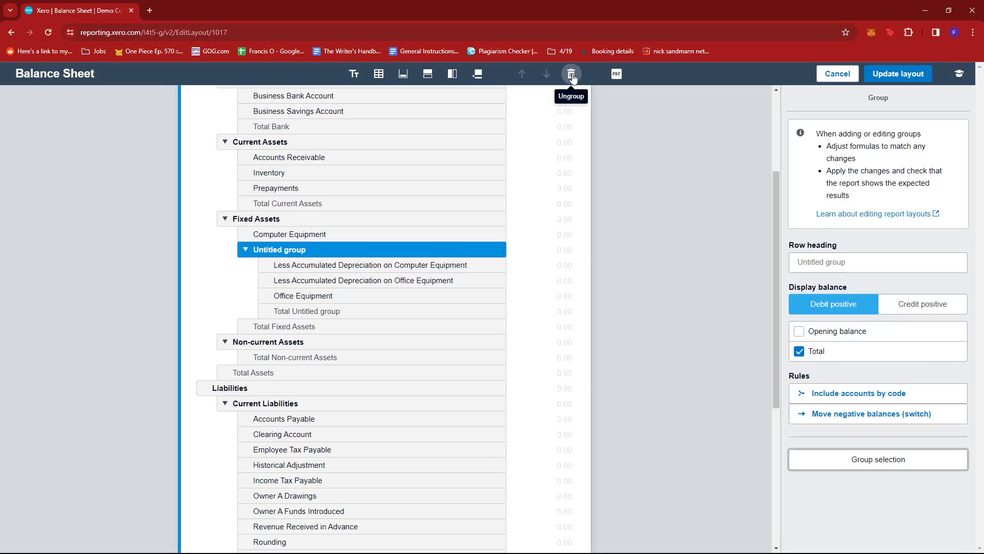
Ungroup the untitled group so its rows sit directly under Fixed Assets again
click(571, 74)
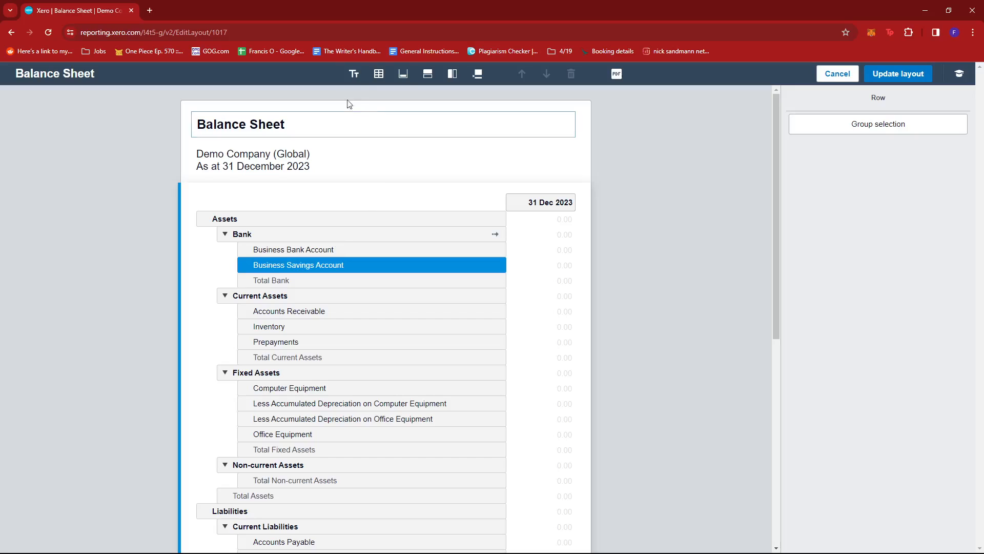
mouse_move(354, 74)
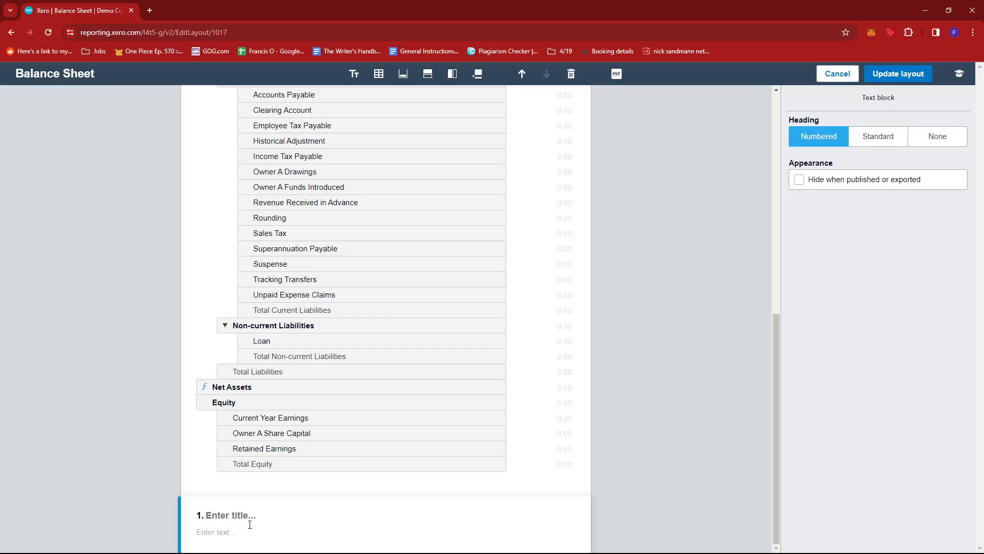
scroll(up, 3)
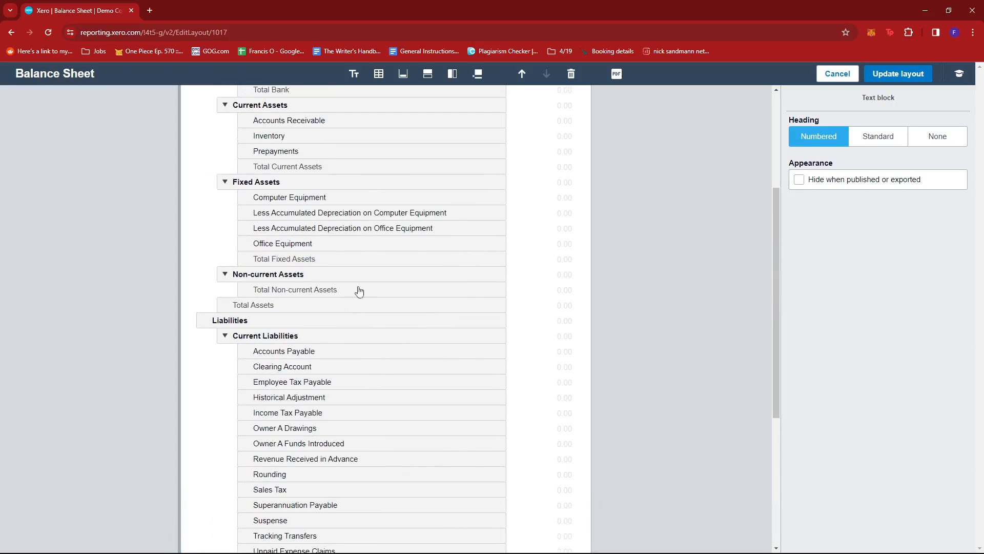
scroll(down, 3)
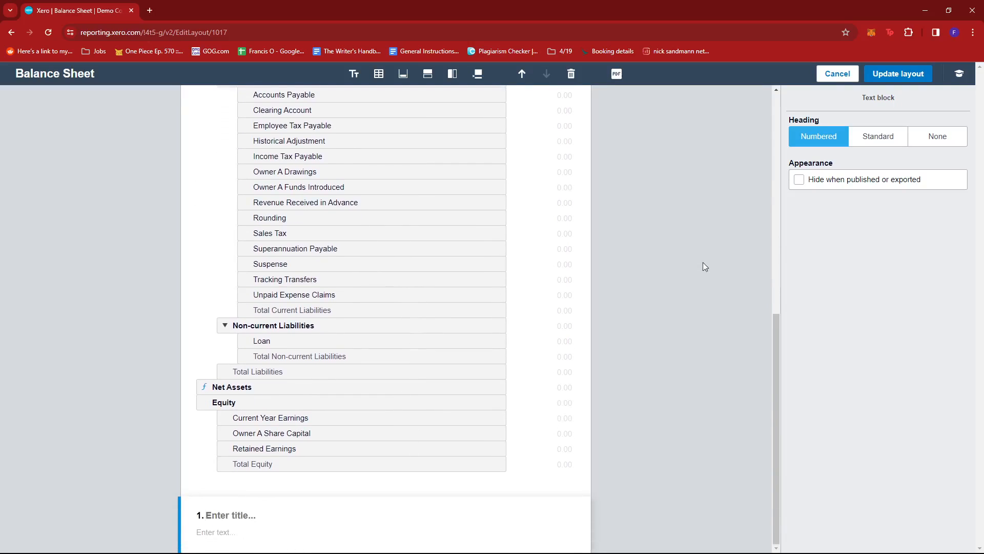
mouse_move(847, 132)
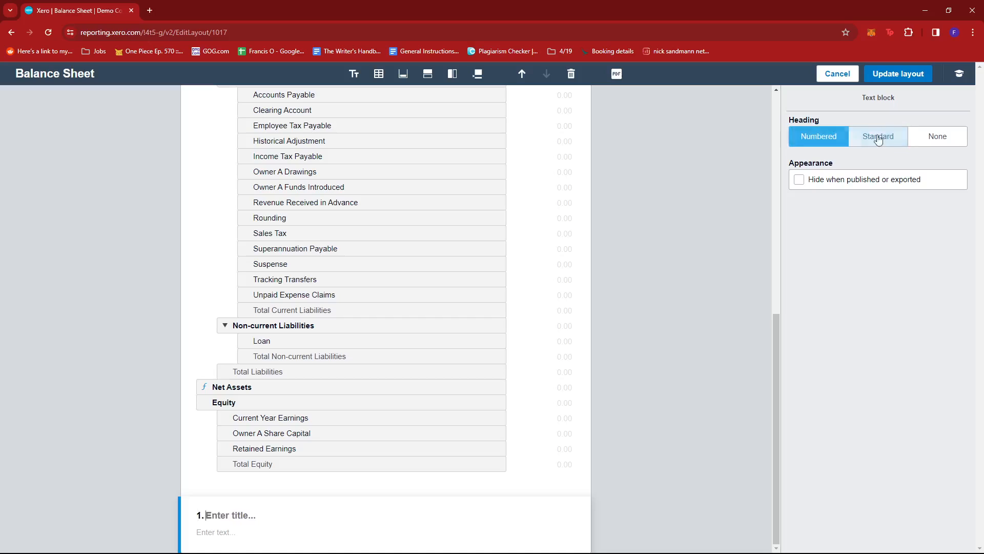
click(879, 136)
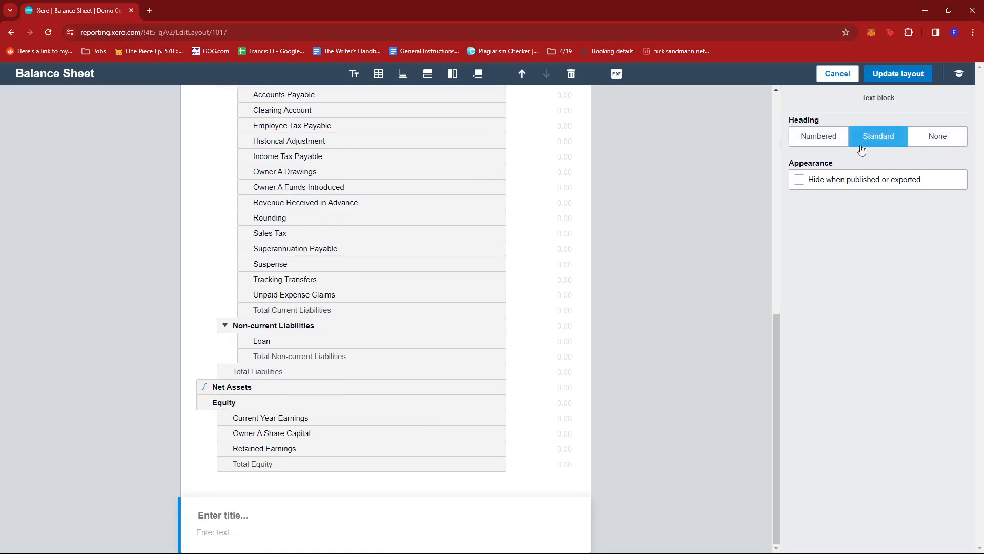
mouse_move(826, 194)
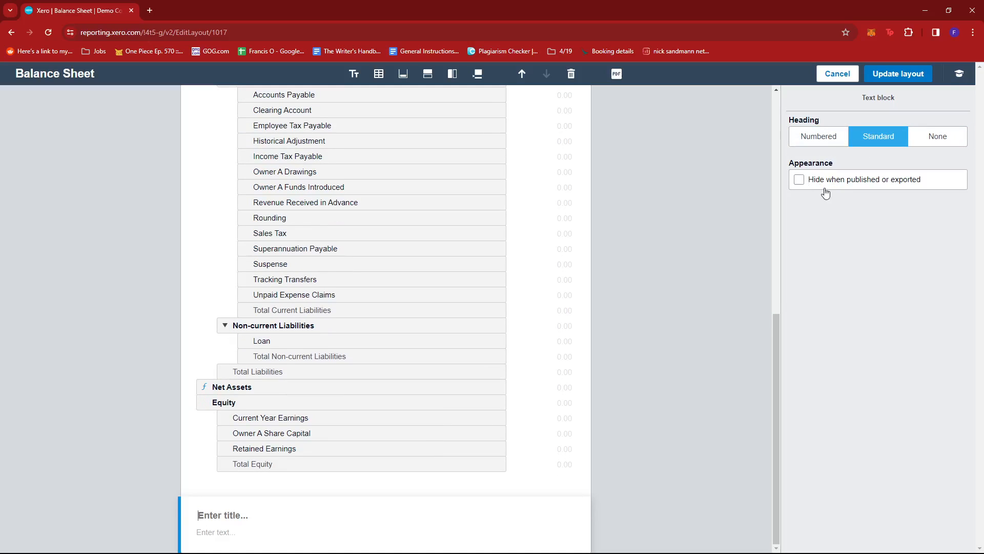
mouse_move(851, 191)
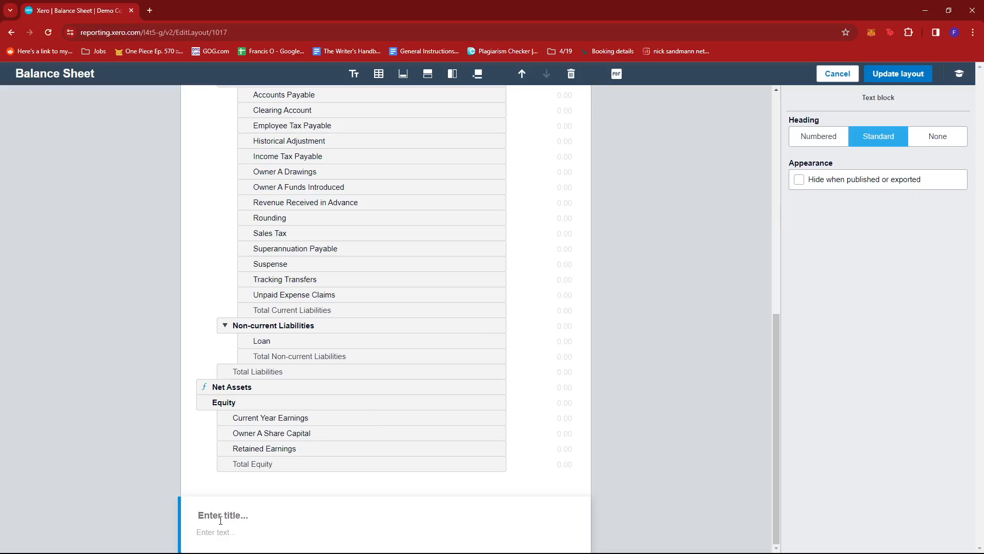
mouse_move(571, 73)
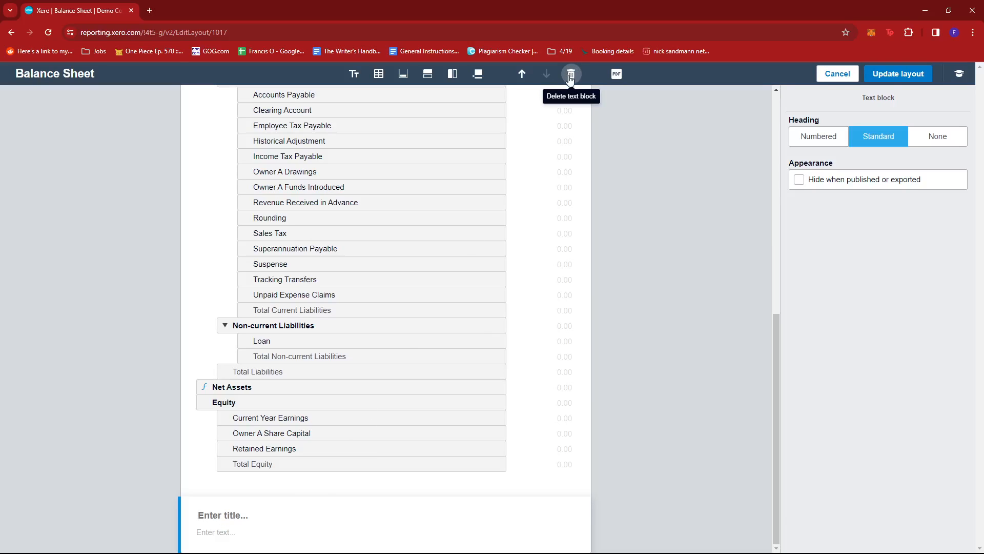
click(570, 74)
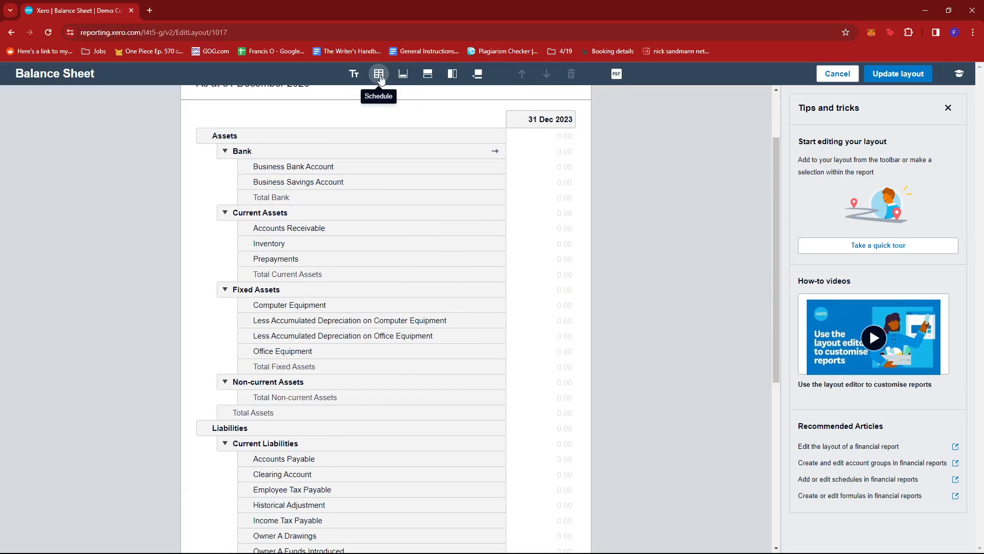
Add a schedule, cancel its account picker without choosing accounts, then delete the Untitled schedule
click(378, 74)
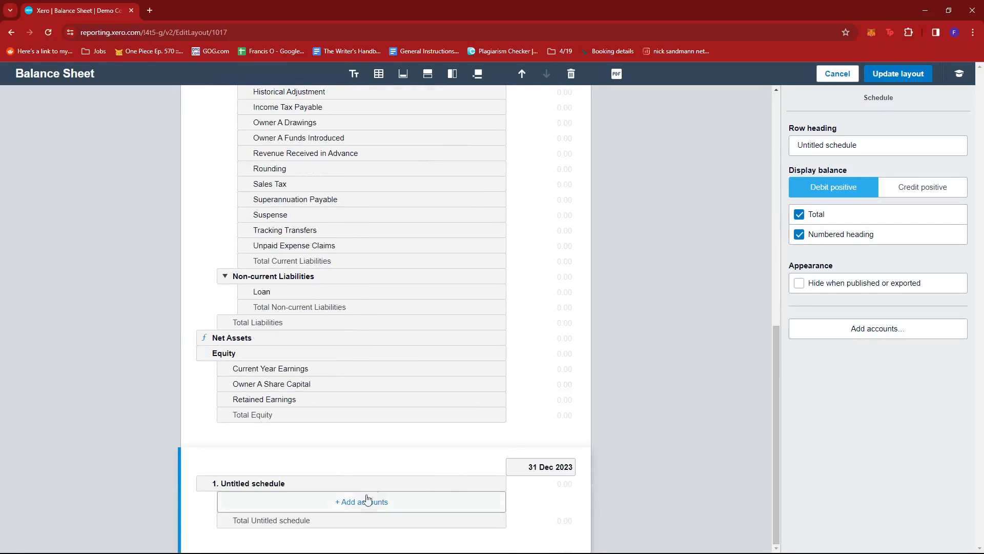
click(362, 501)
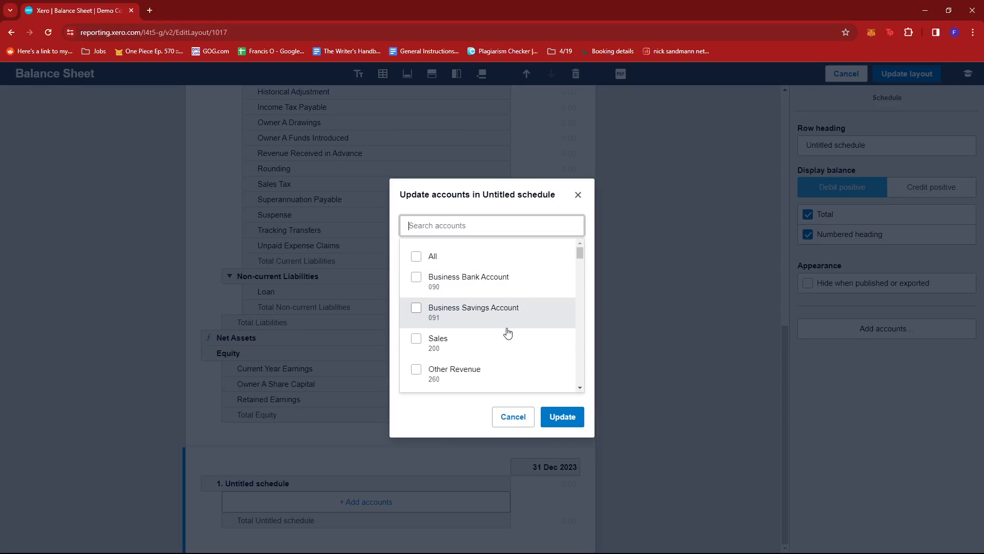
mouse_move(530, 337)
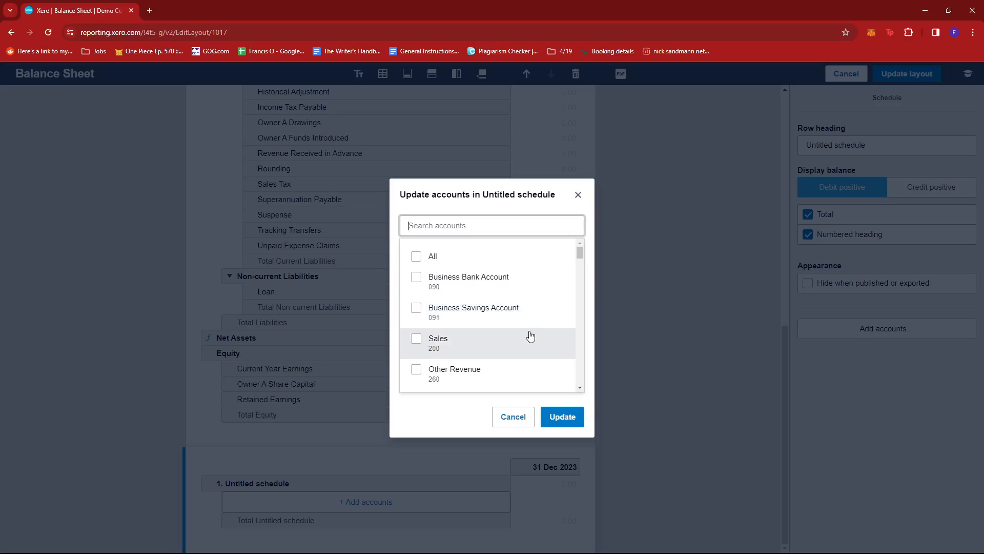
mouse_move(524, 318)
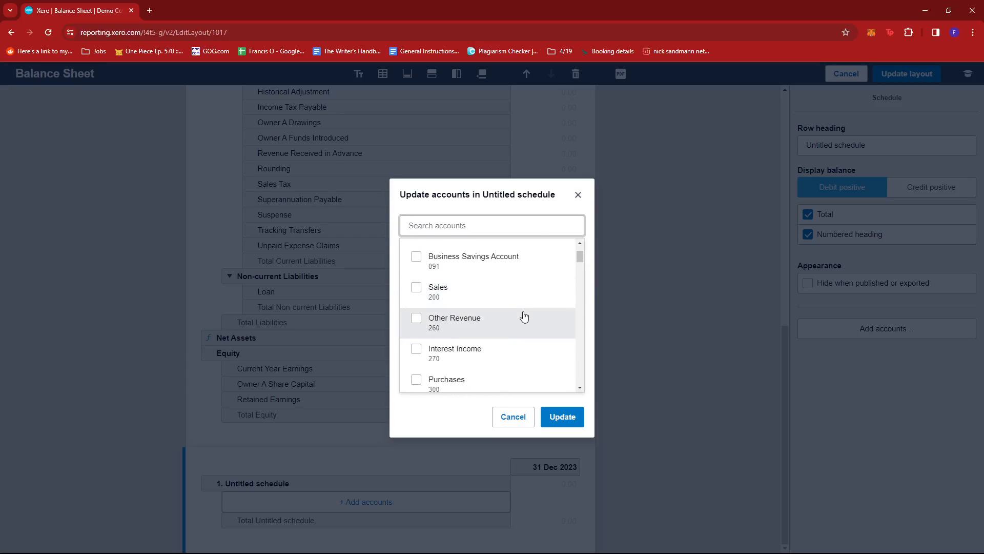
scroll(down, 3)
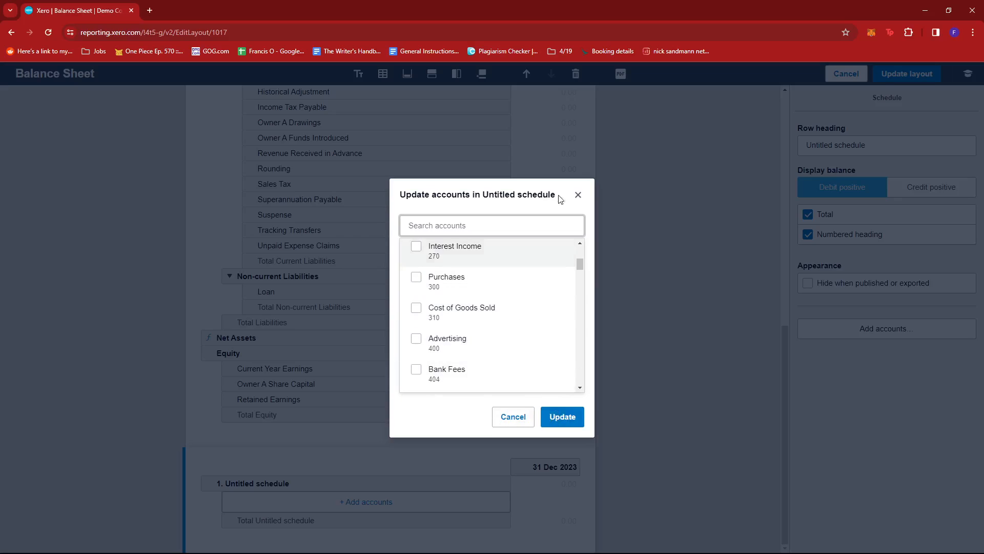
click(512, 416)
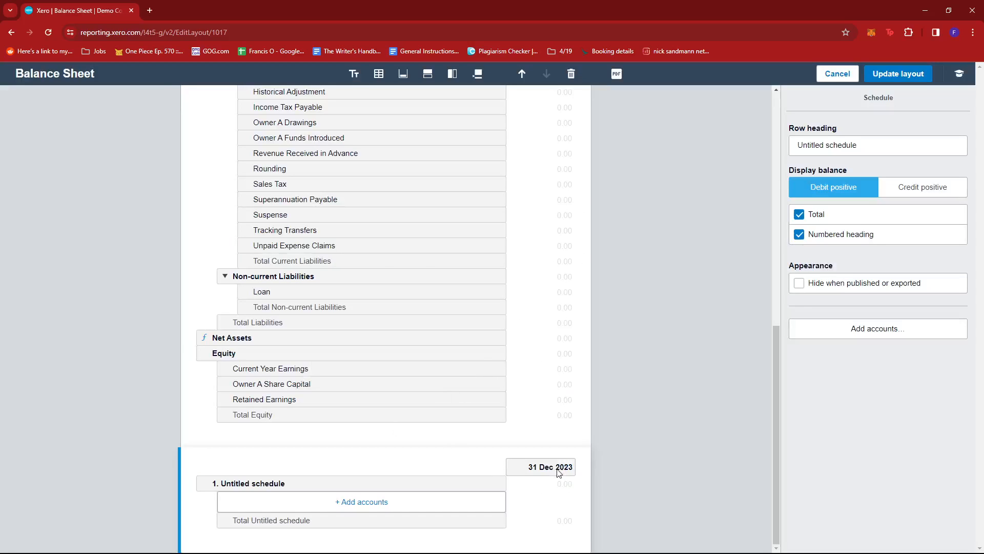
mouse_move(473, 468)
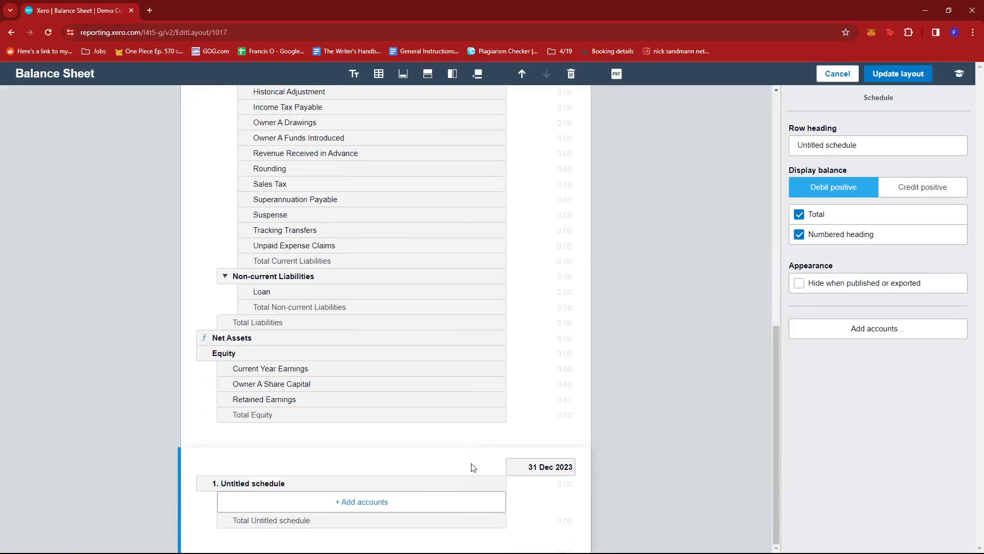
mouse_move(582, 62)
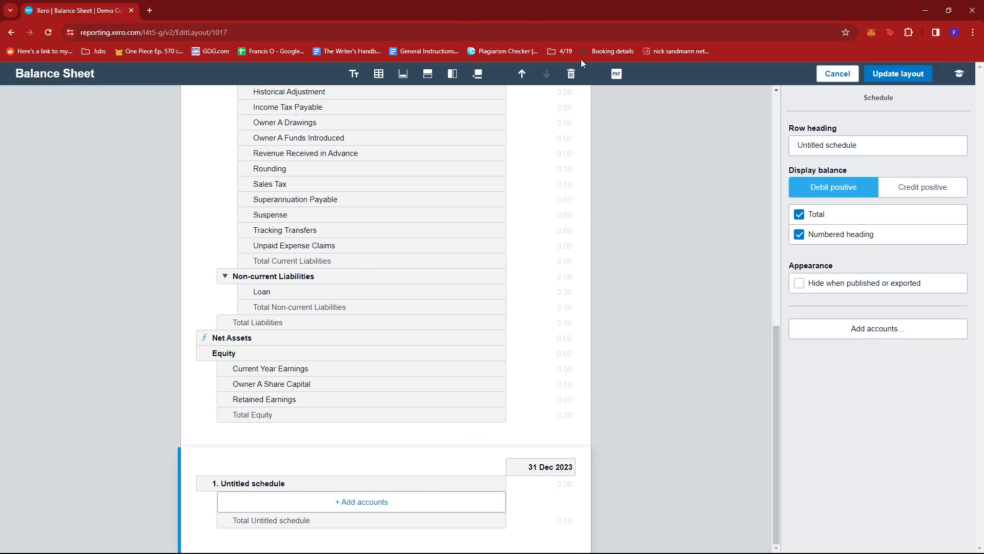
mouse_move(571, 74)
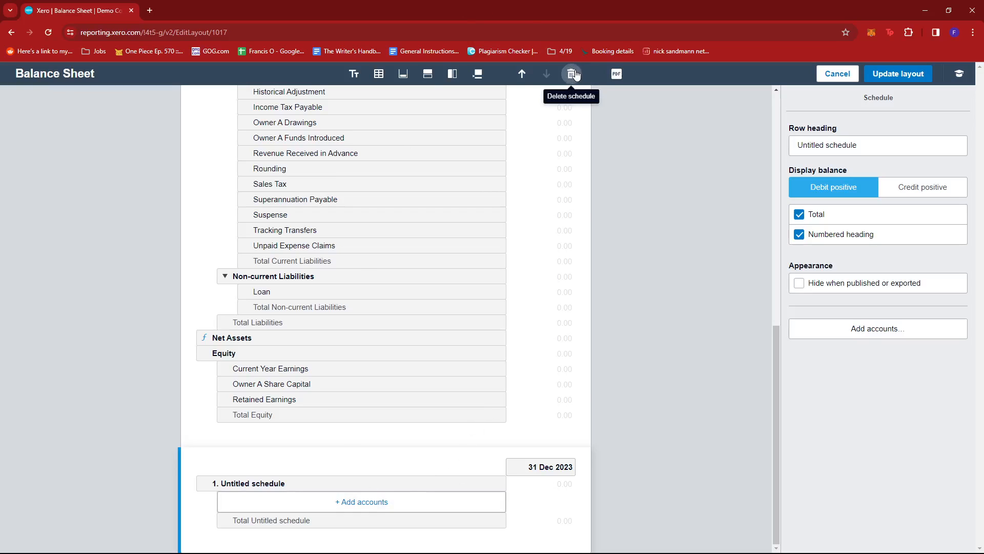
click(570, 74)
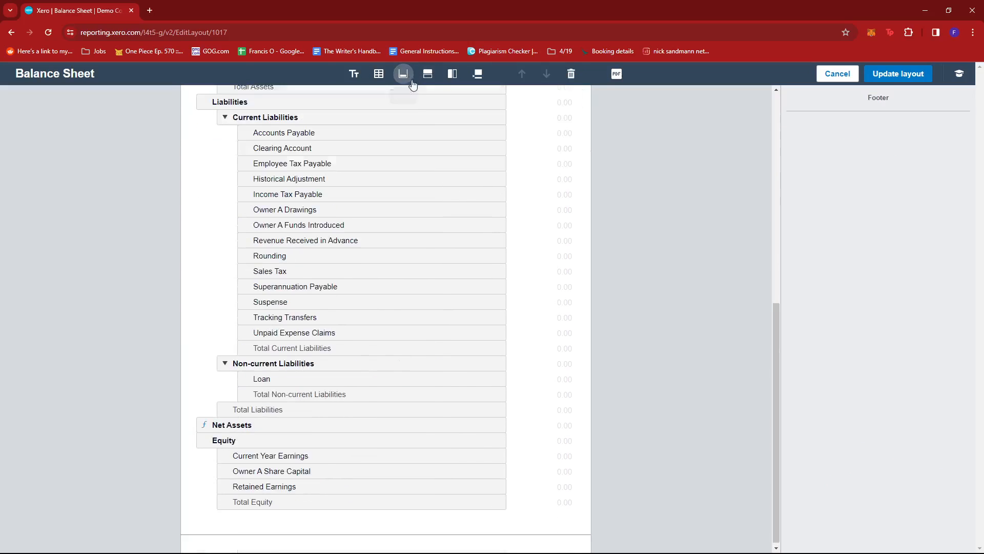
mouse_move(570, 73)
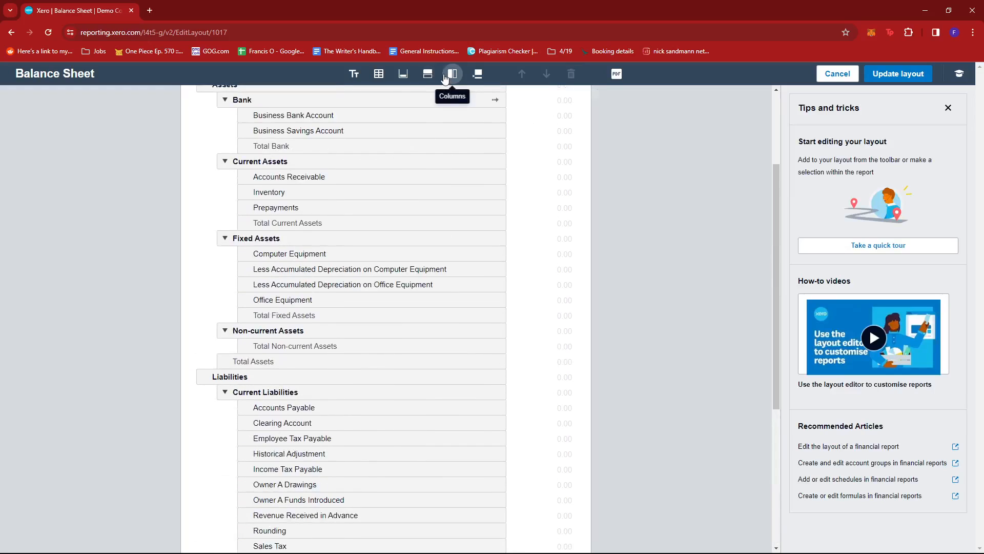
Add a Formula row beneath Total Equity from the Rows list, leaving its formula empty
click(428, 73)
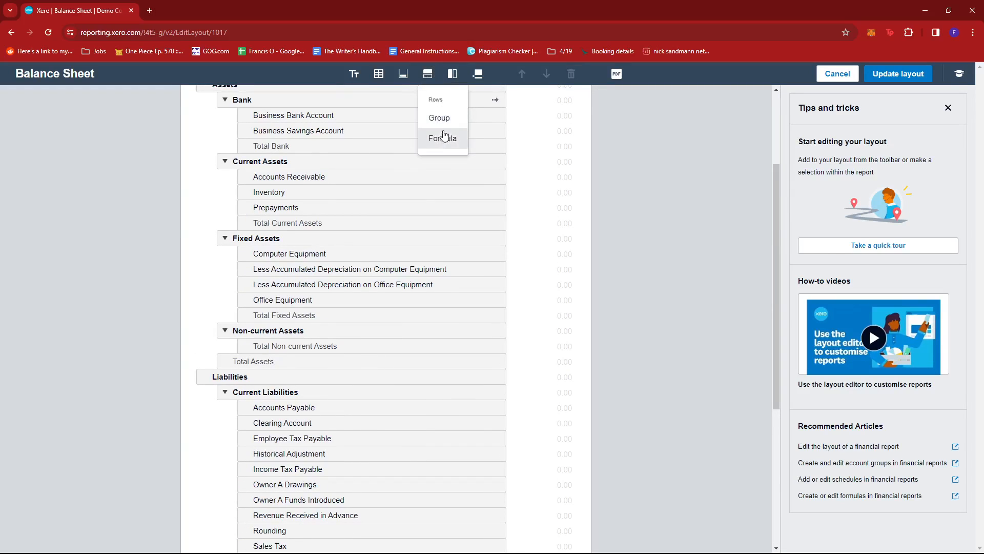
scroll(down, 3)
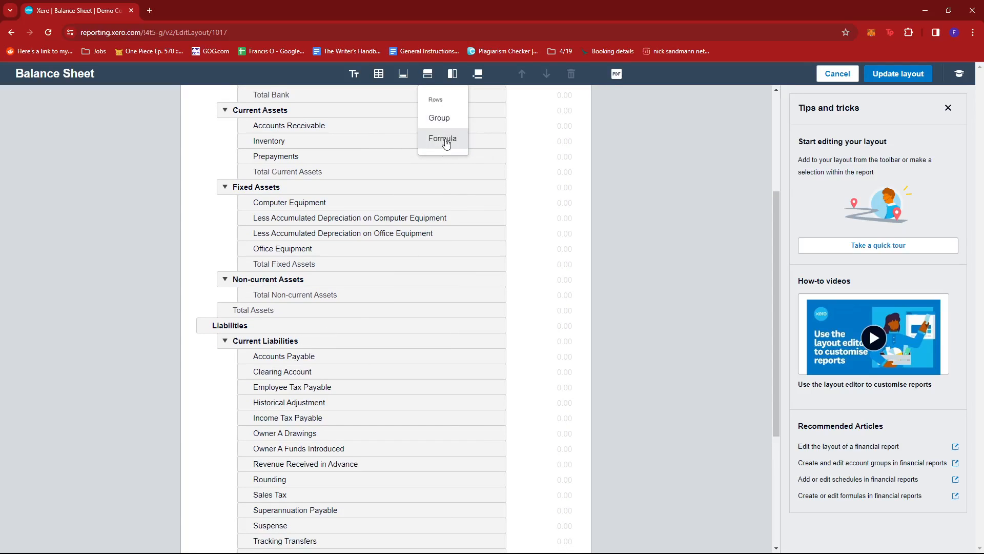
scroll(down, 3)
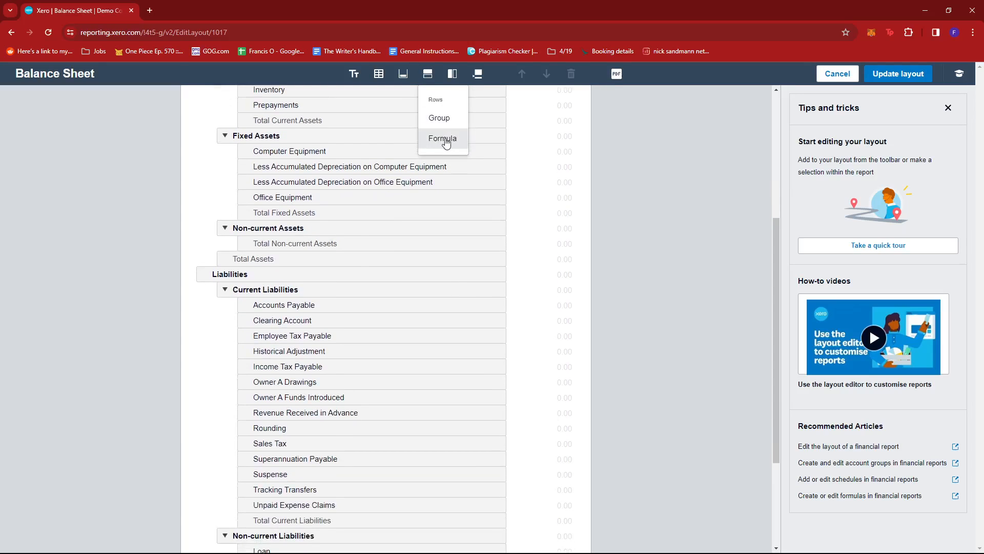
click(443, 139)
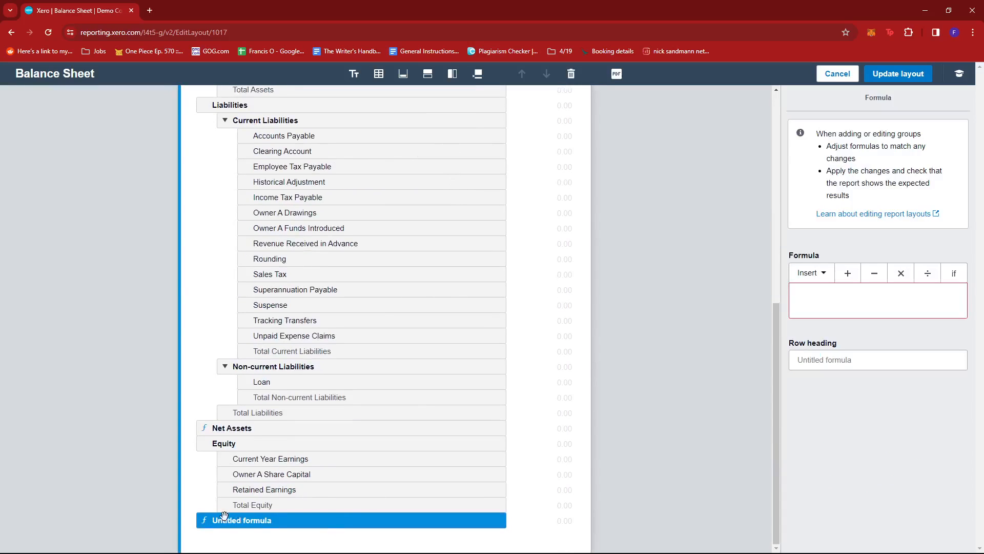
click(878, 299)
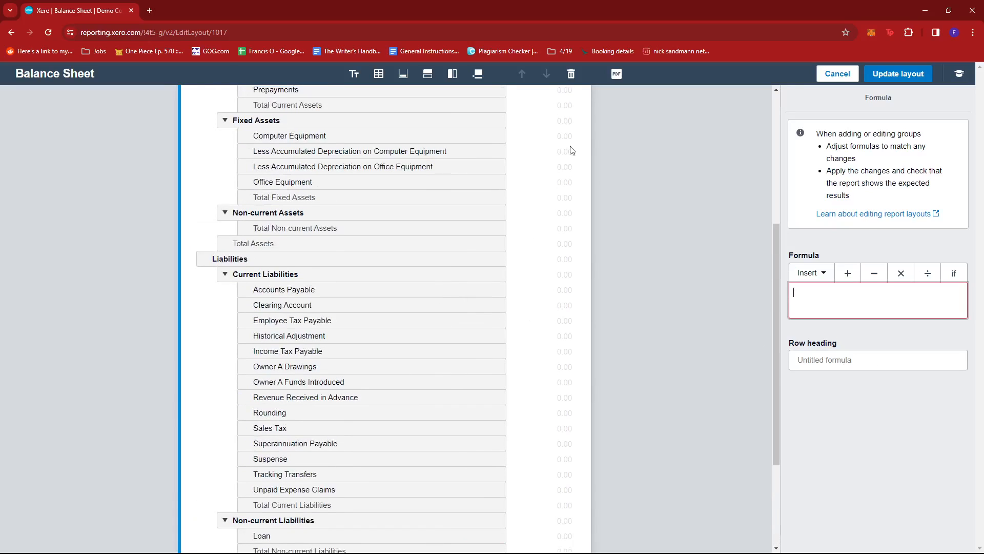
click(427, 74)
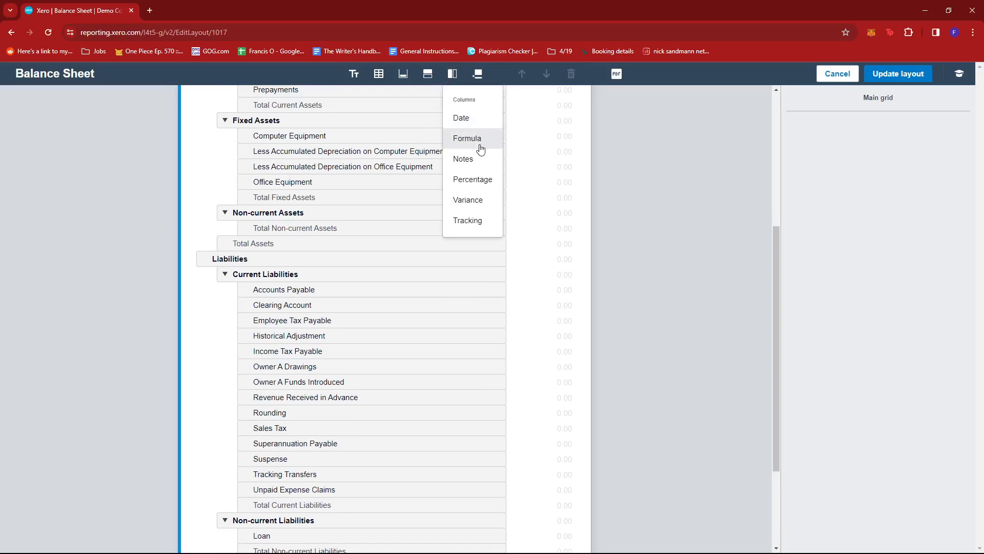
mouse_move(471, 220)
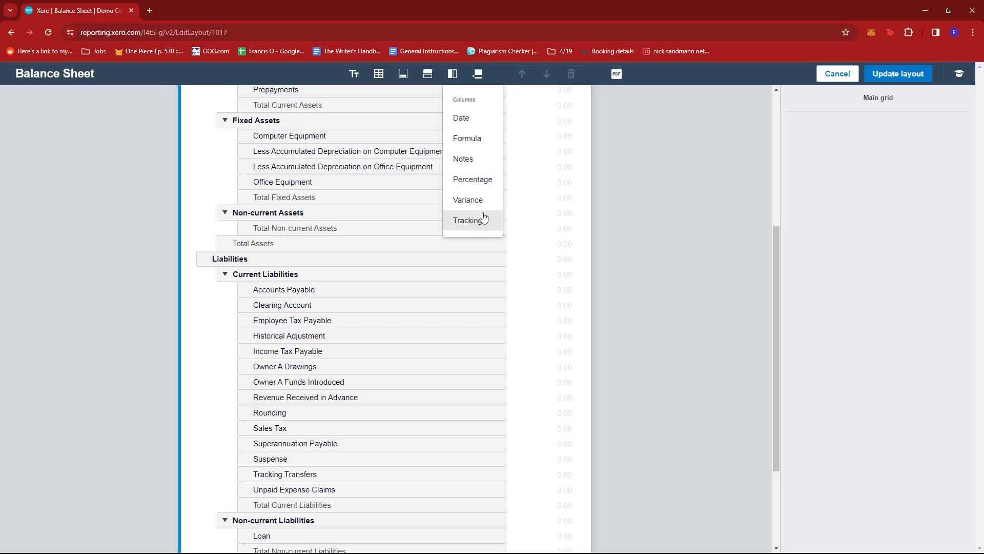
mouse_move(482, 184)
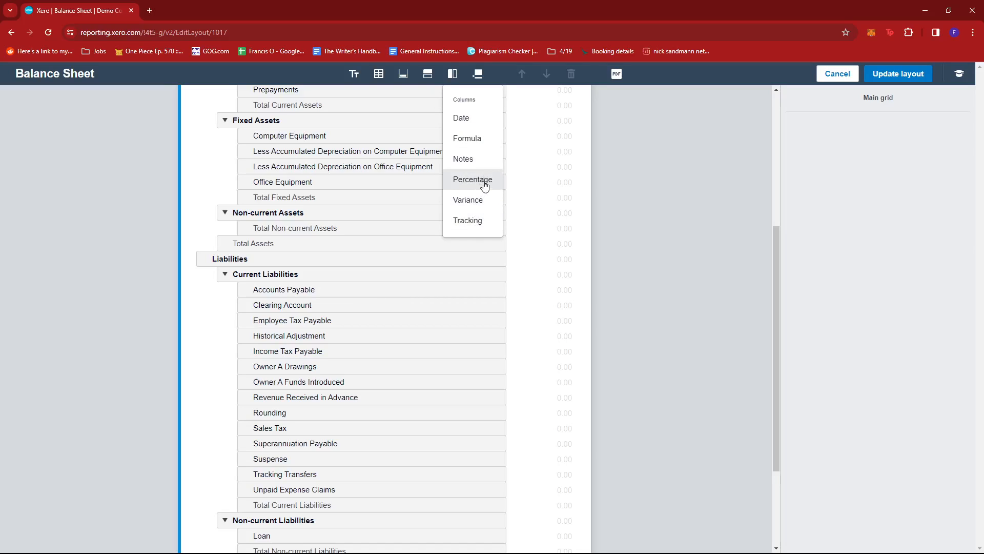
mouse_move(482, 180)
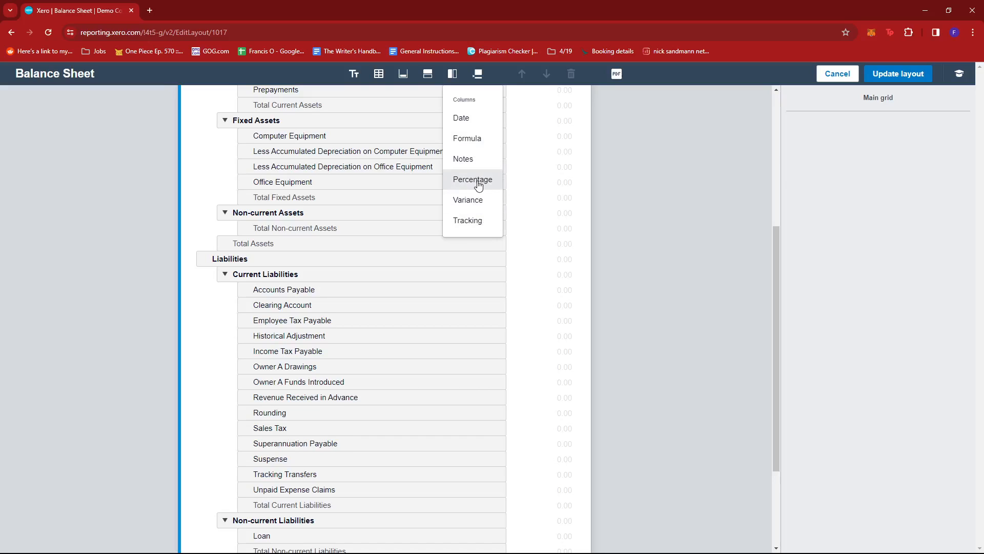
click(472, 179)
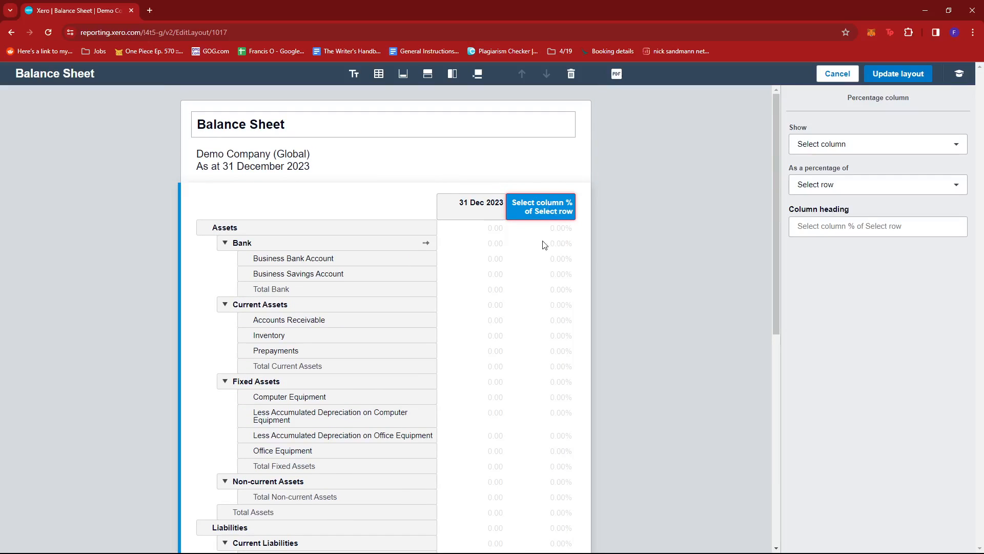
scroll(down, 3)
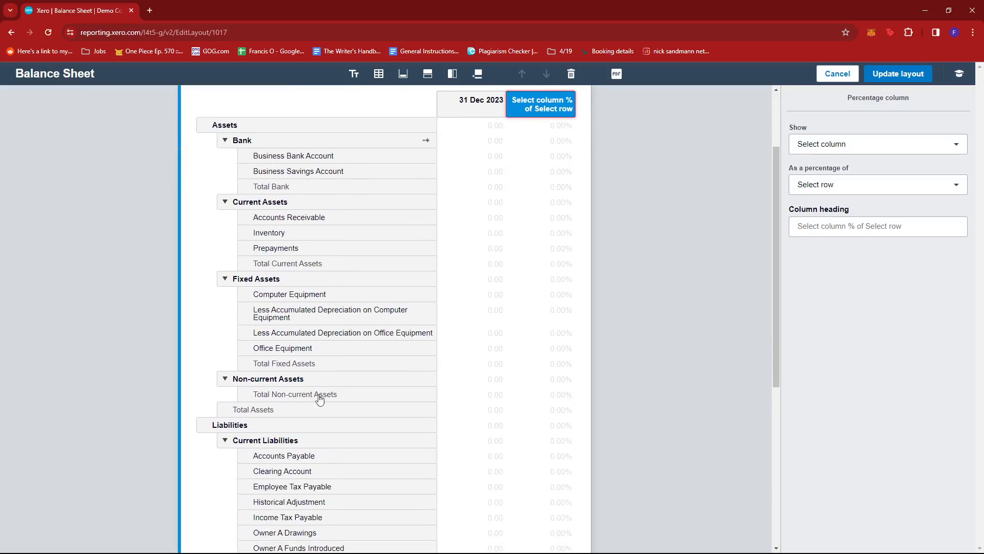
mouse_move(477, 74)
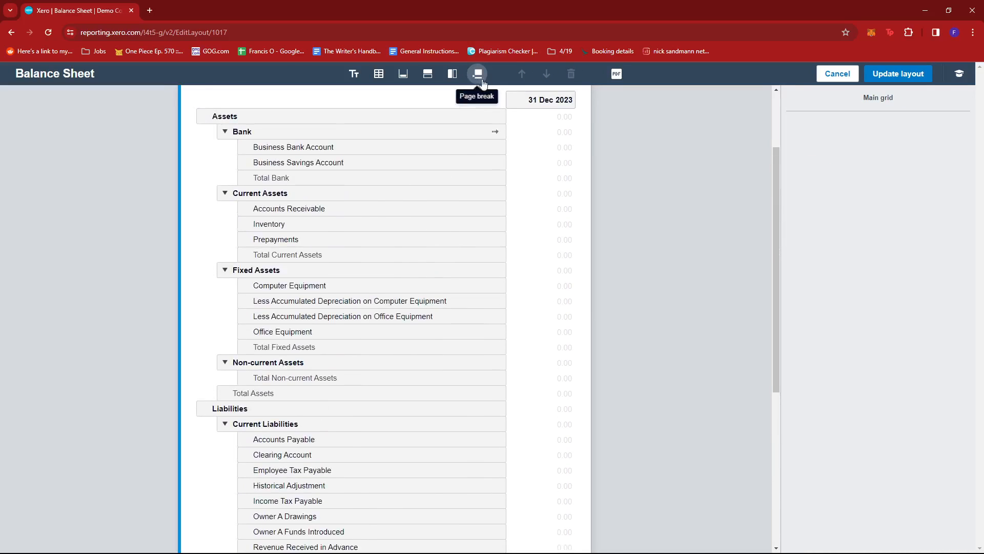
scroll(down, 3)
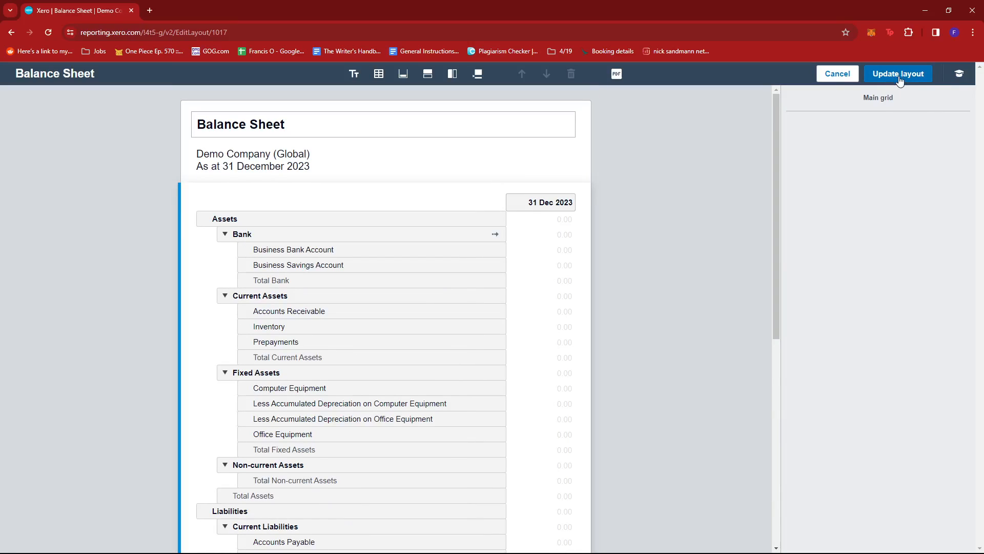
mouse_move(882, 87)
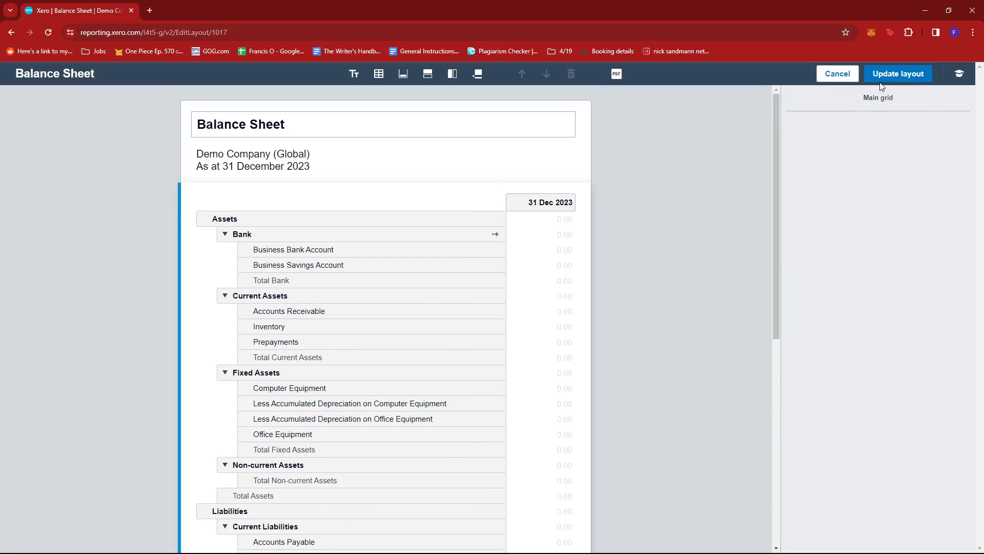
Update the layout and return to the Balance Sheet showing figures as at 31 December 2023
click(898, 74)
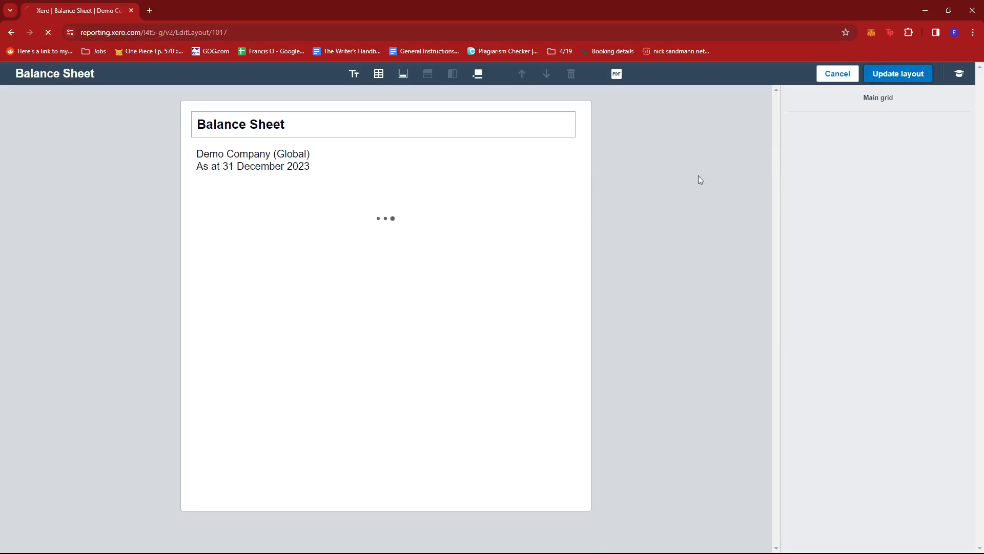
click(897, 74)
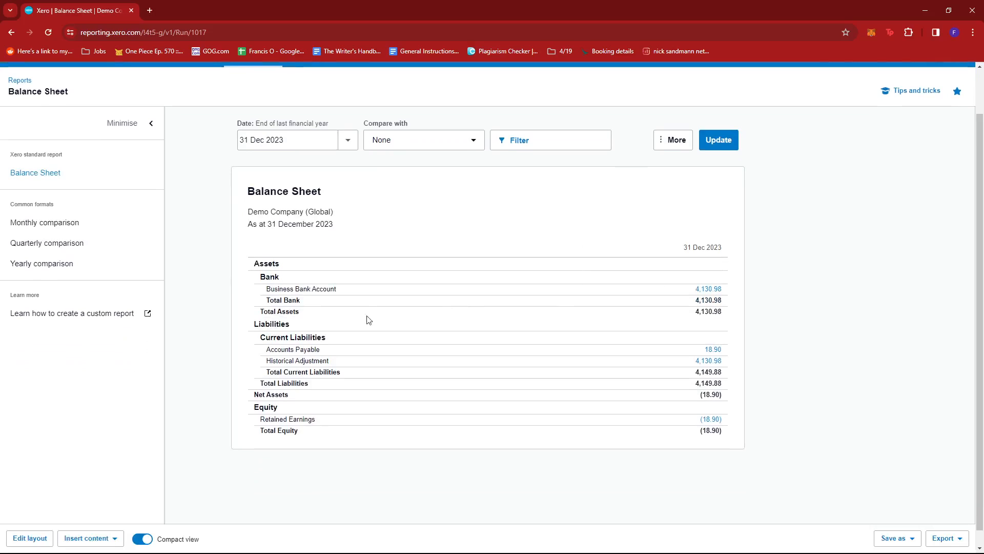
mouse_move(391, 321)
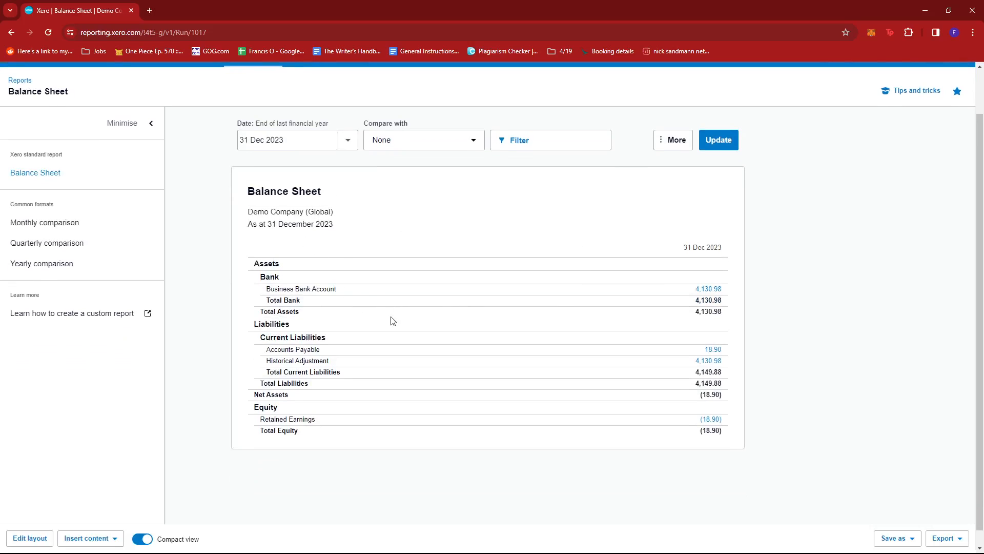